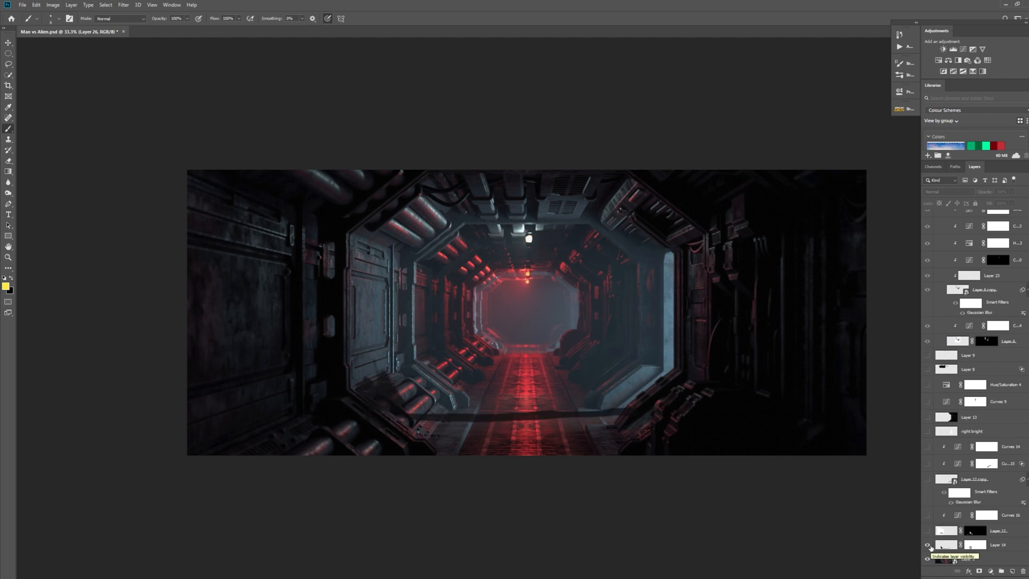
# Step: Reveal the crawling pale alien layer in the lower-right corridor
pyautogui.click(926, 546)
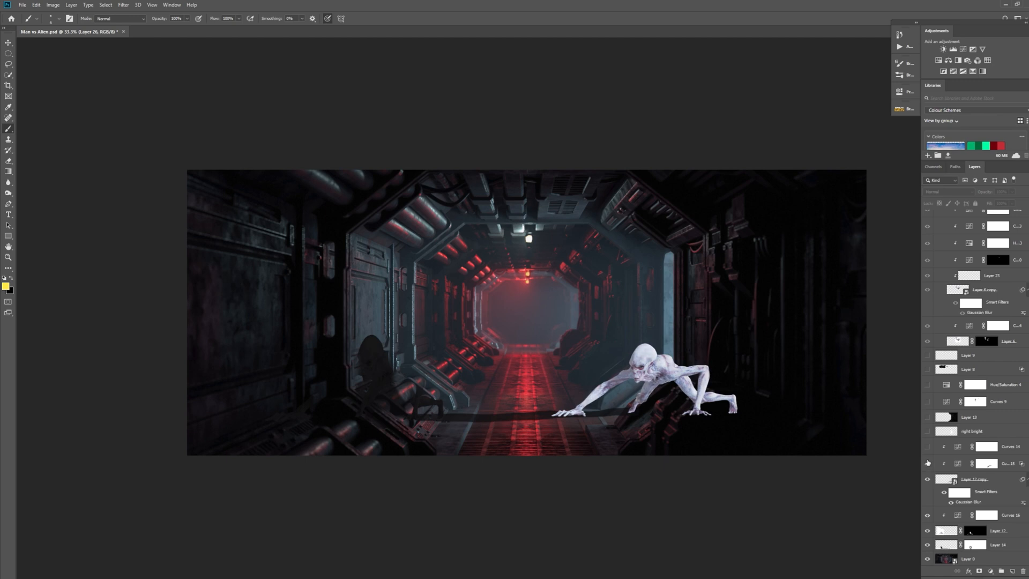
pyautogui.moveTo(646, 341)
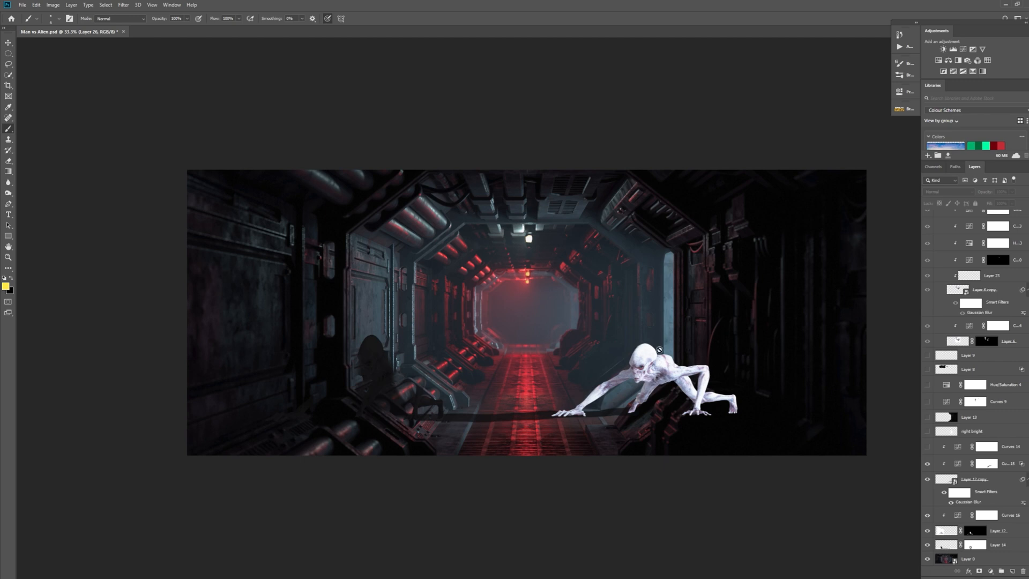
pyautogui.moveTo(658, 360)
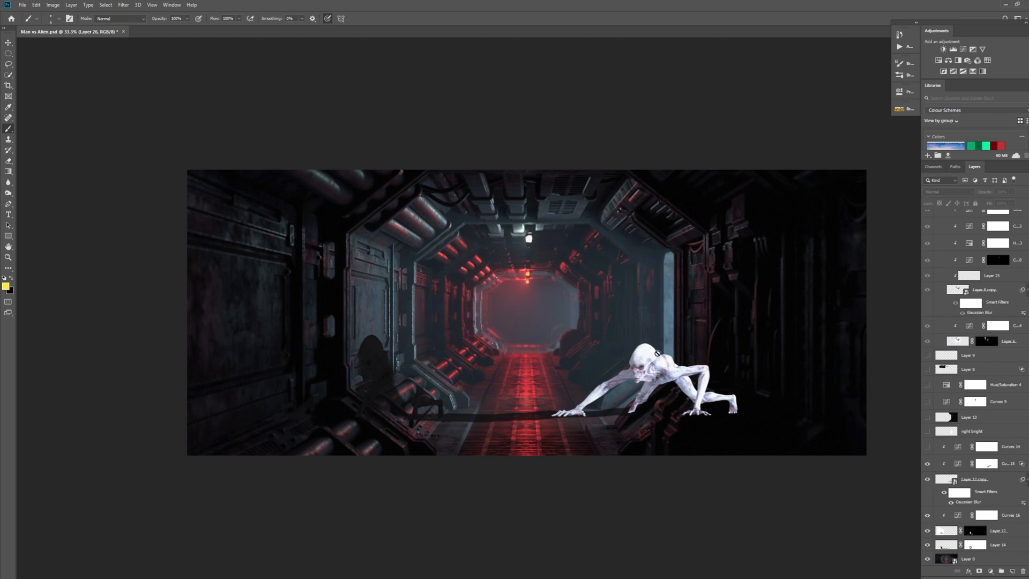
pyautogui.moveTo(712, 380)
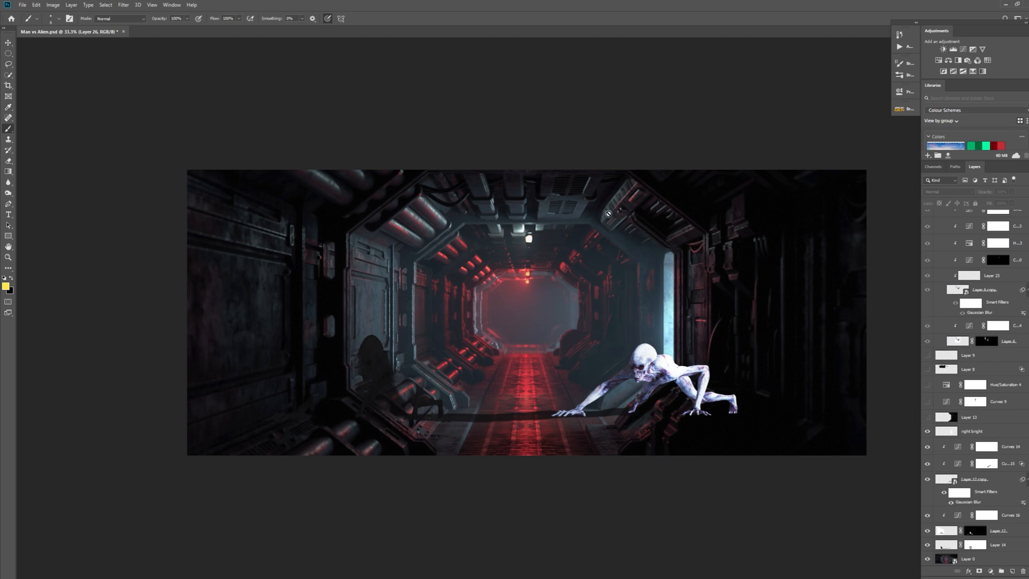
pyautogui.moveTo(833, 380)
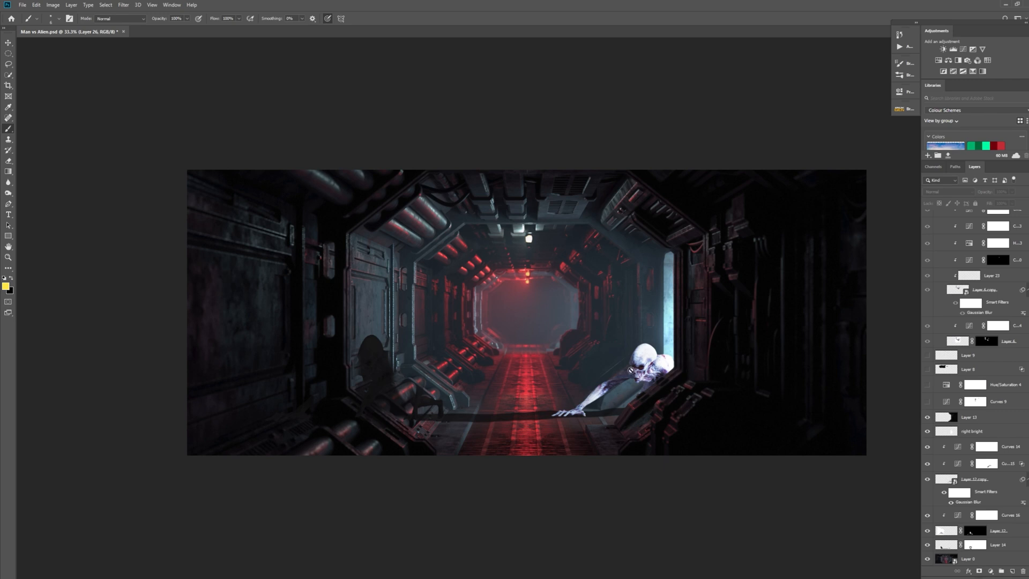
pyautogui.moveTo(991, 427)
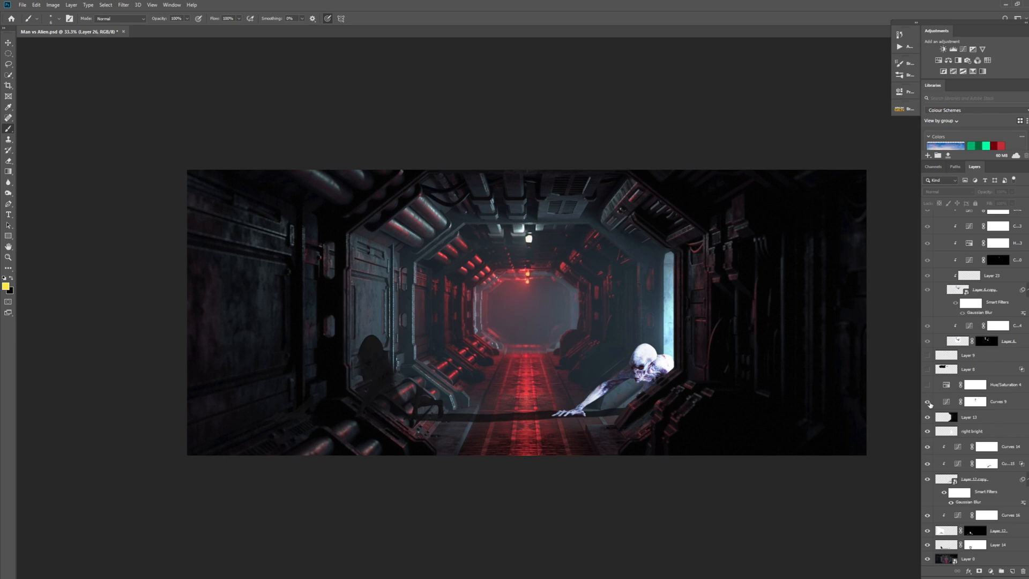
# Step: Enable the darkening adjustment that dims the whole corridor
pyautogui.click(926, 401)
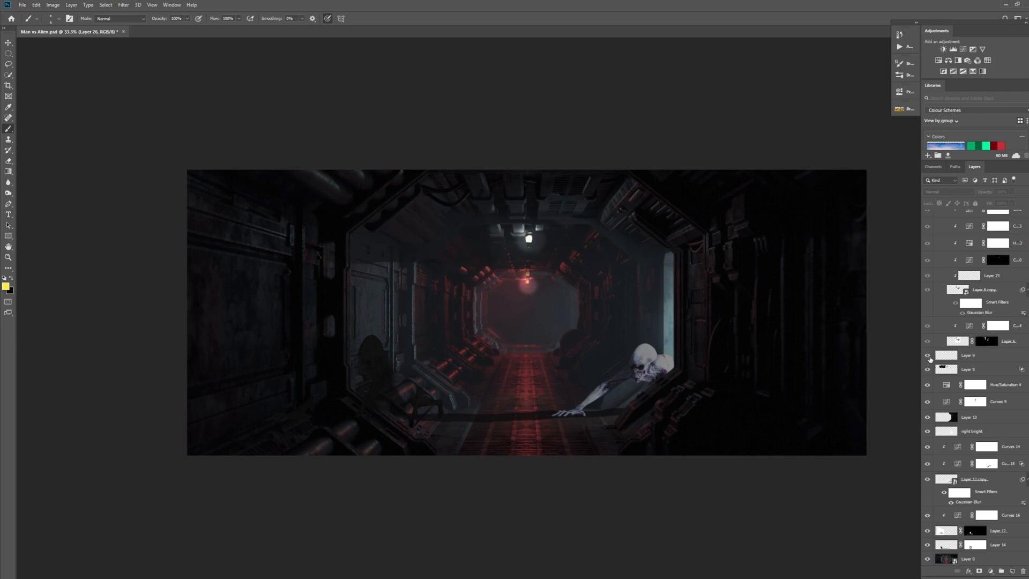
pyautogui.moveTo(587, 234)
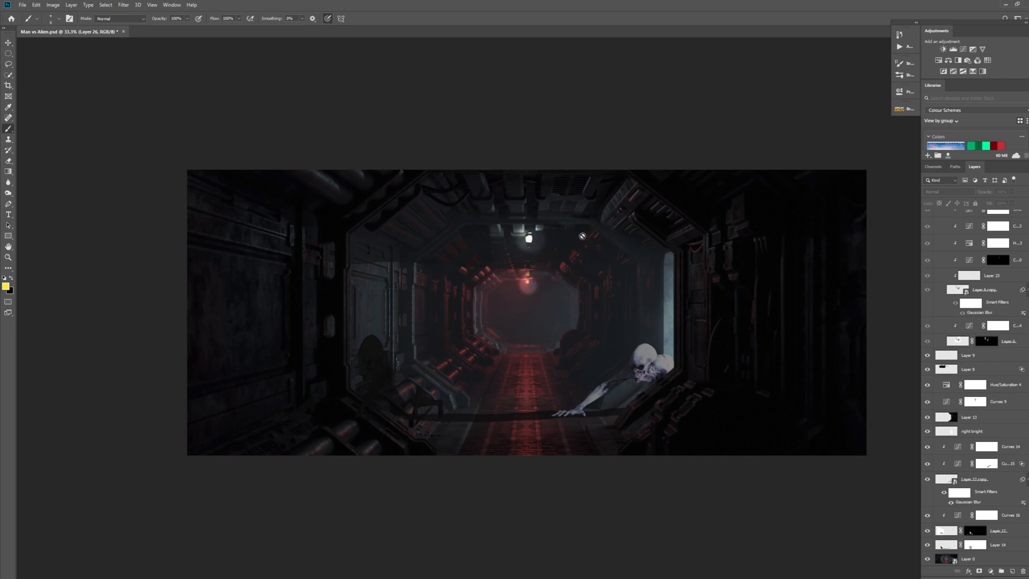
pyautogui.moveTo(930, 350)
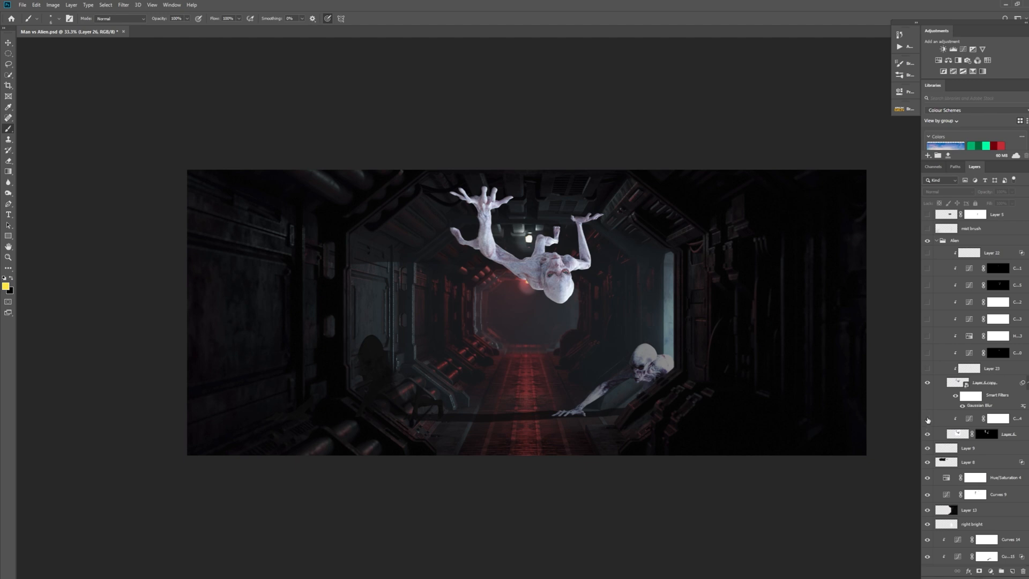
# Step: Reveal the ceiling alien's layers and enable its Curves and Hue/Saturation shading
pyautogui.click(927, 418)
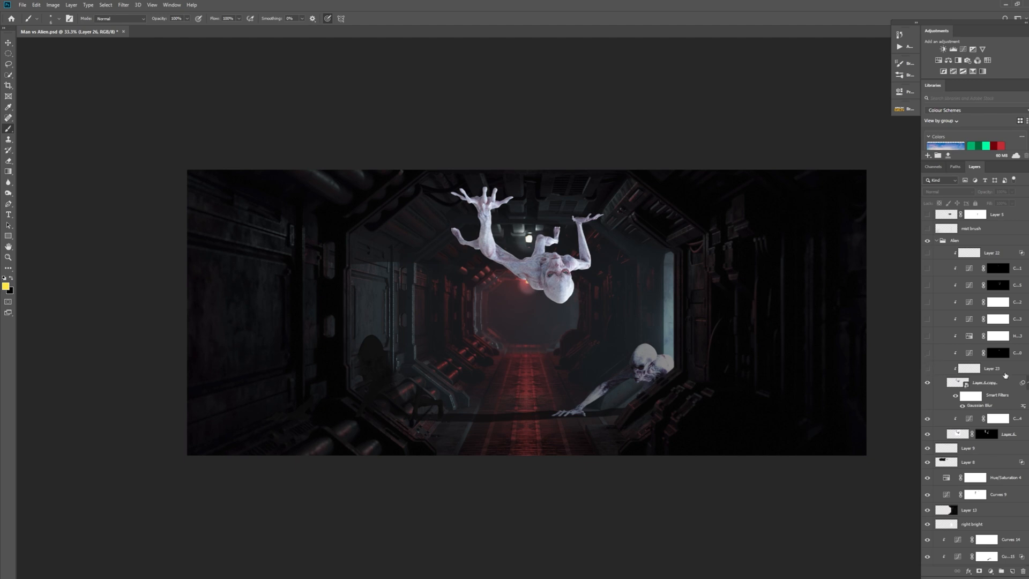
pyautogui.moveTo(531, 264)
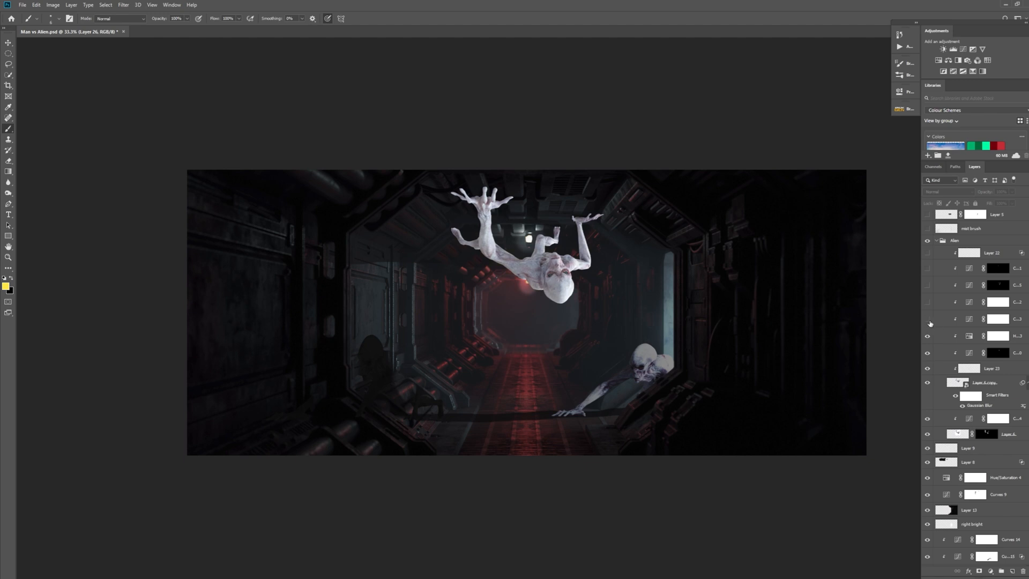
pyautogui.click(927, 302)
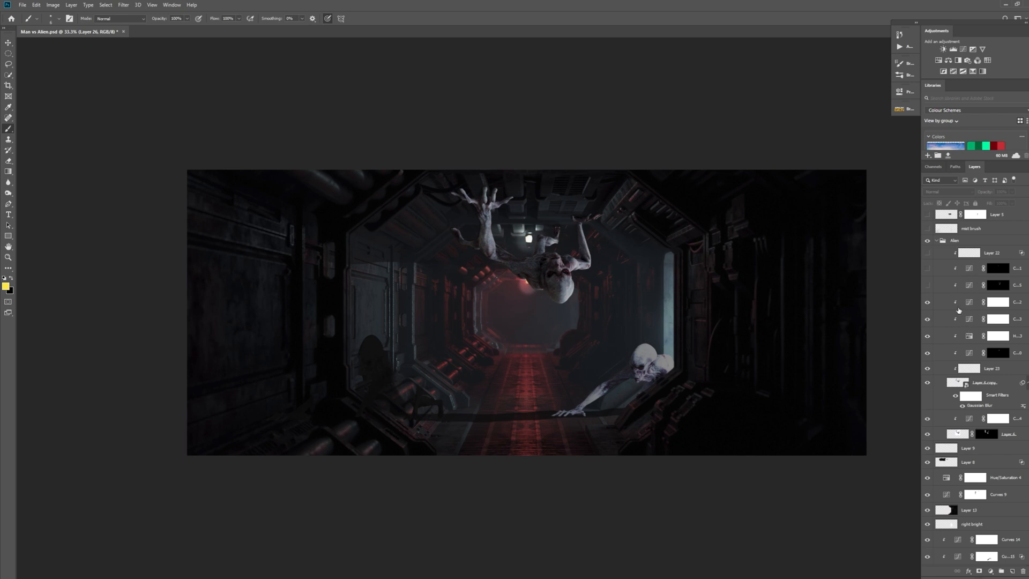
pyautogui.moveTo(945, 298)
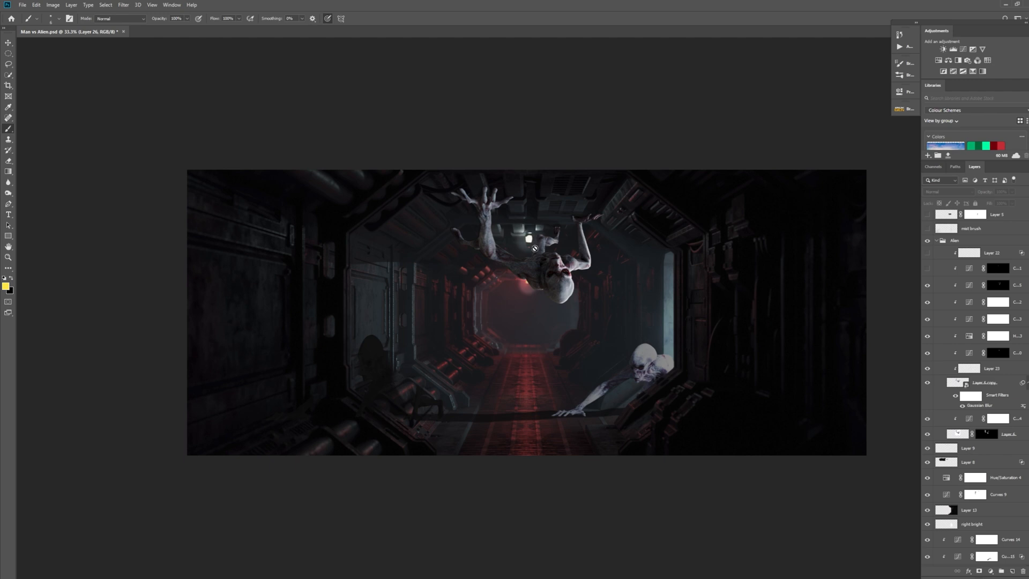
pyautogui.moveTo(950, 279)
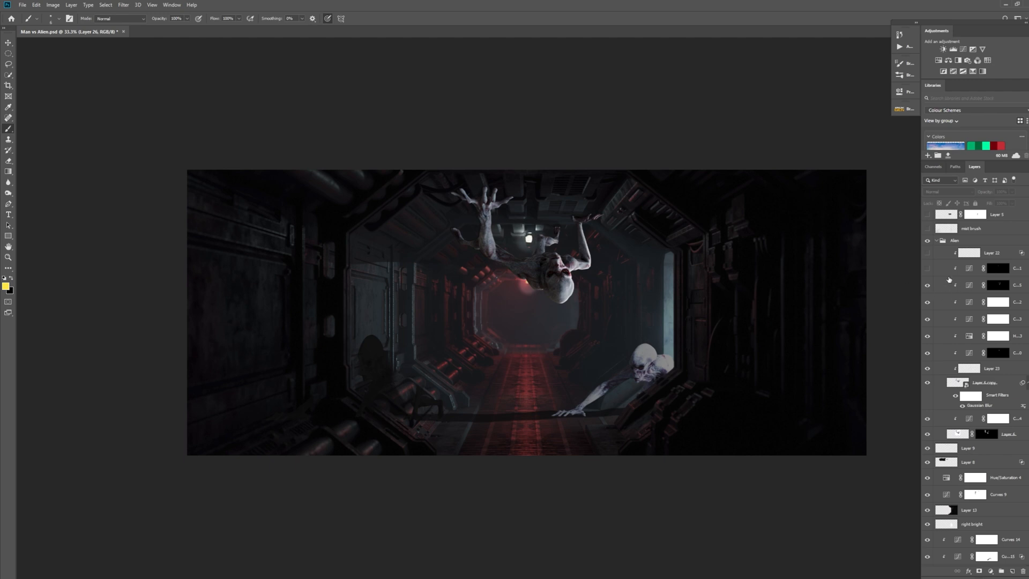
pyautogui.moveTo(552, 238)
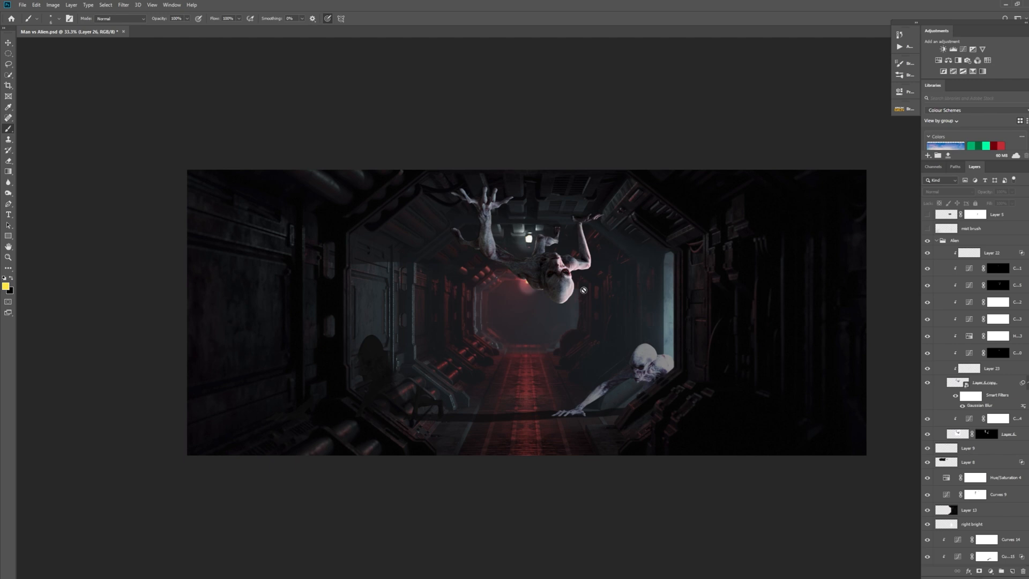
pyautogui.moveTo(414, 283)
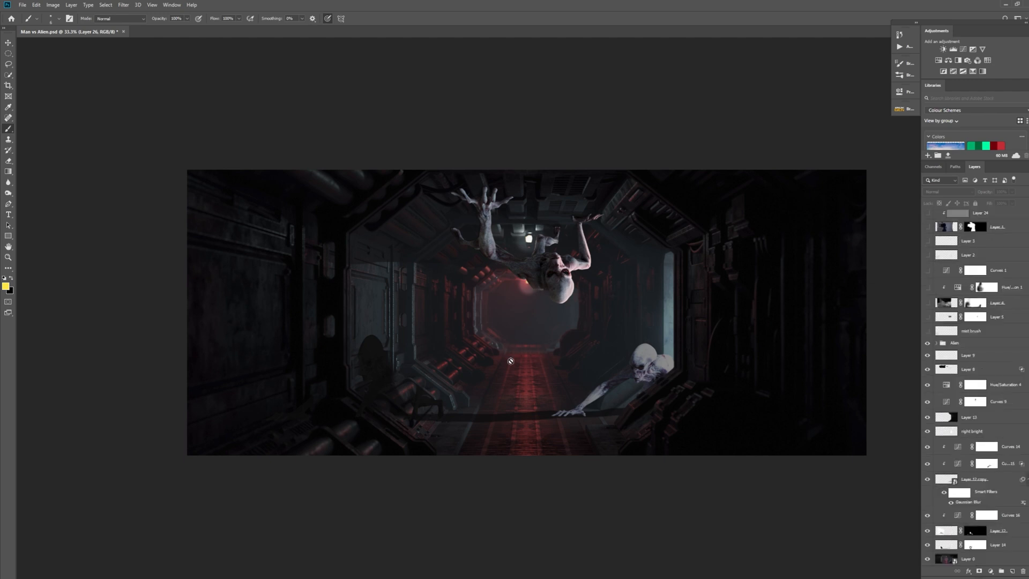
pyautogui.moveTo(506, 346)
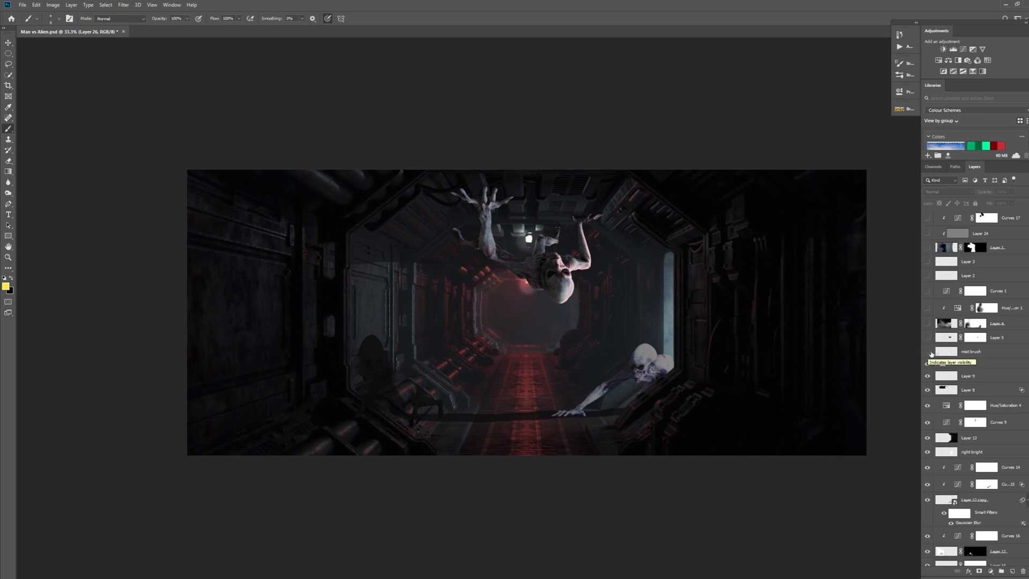
# Step: Show the mist brush layer and reveal all the smoke layers at once
pyautogui.click(927, 354)
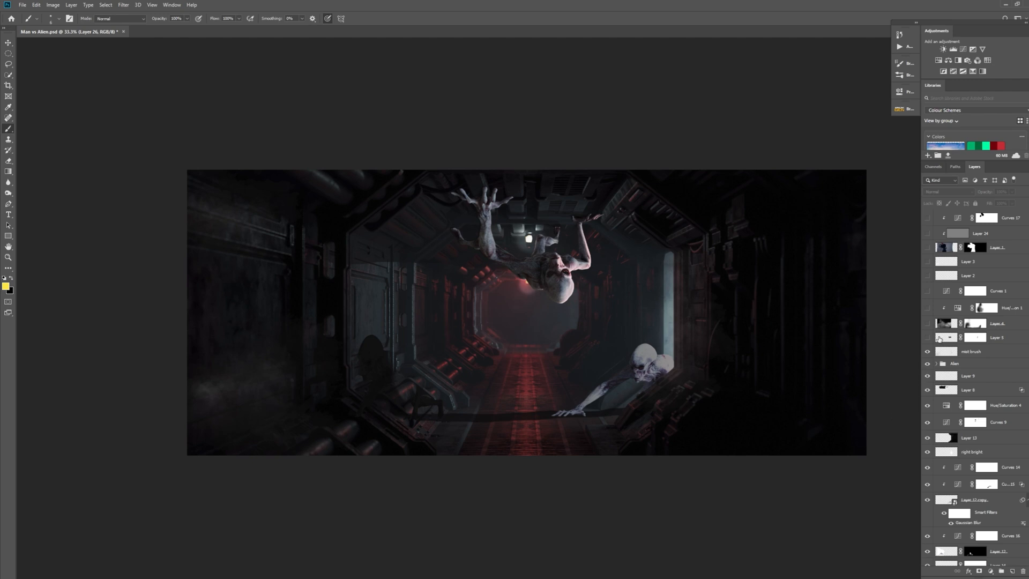
pyautogui.moveTo(603, 305); pyautogui.dragTo(662, 314)
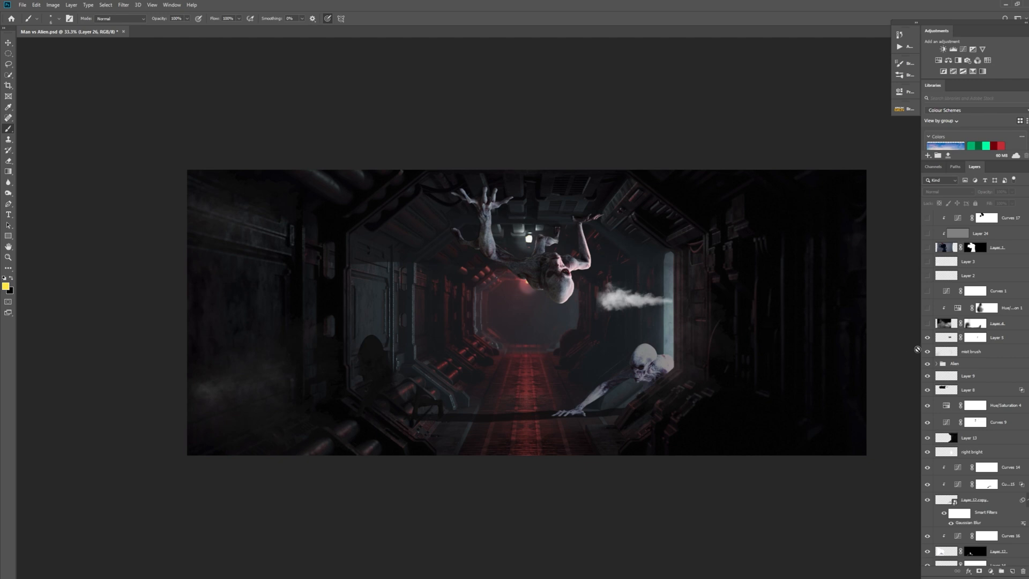
pyautogui.moveTo(937, 349)
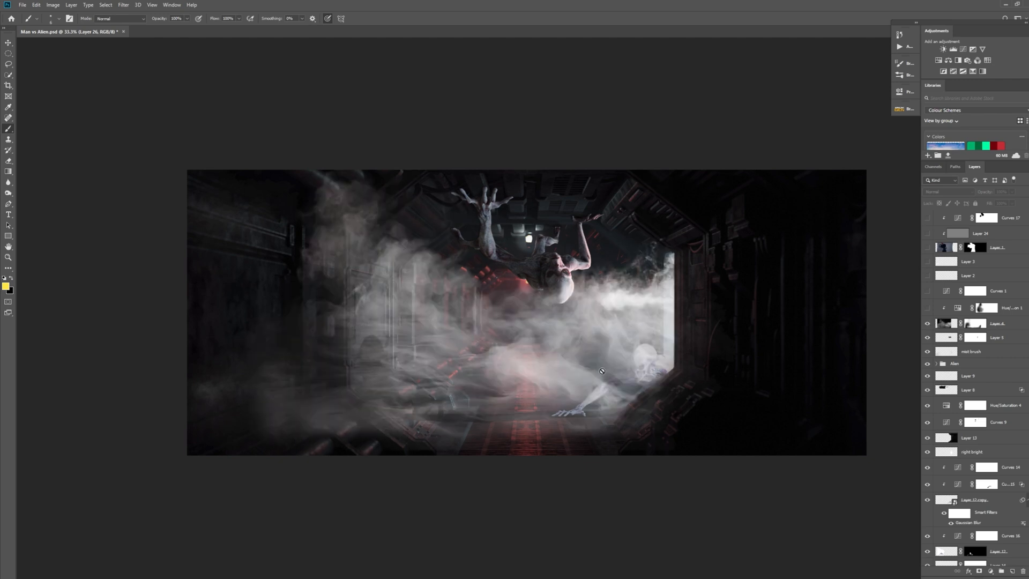
pyautogui.moveTo(496, 347)
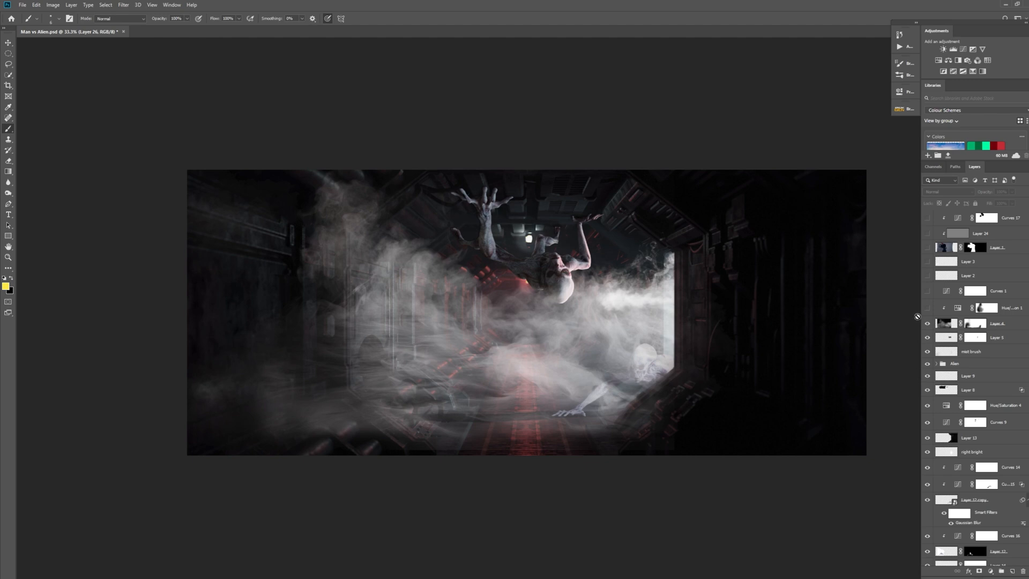
# Step: Enable the Hue/Saturation and Curves adjustments that tint the mist red
pyautogui.click(927, 308)
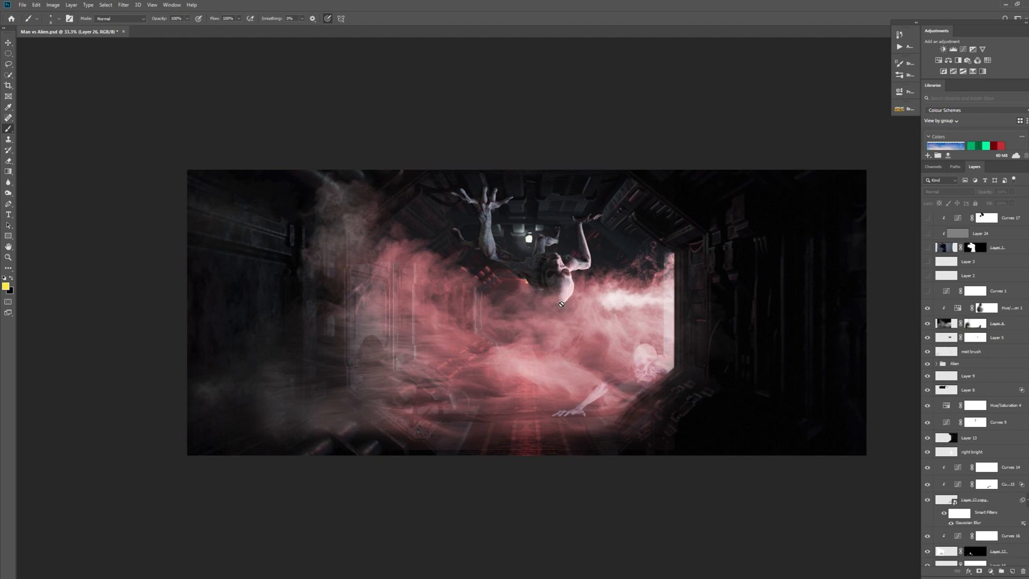
pyautogui.moveTo(799, 386)
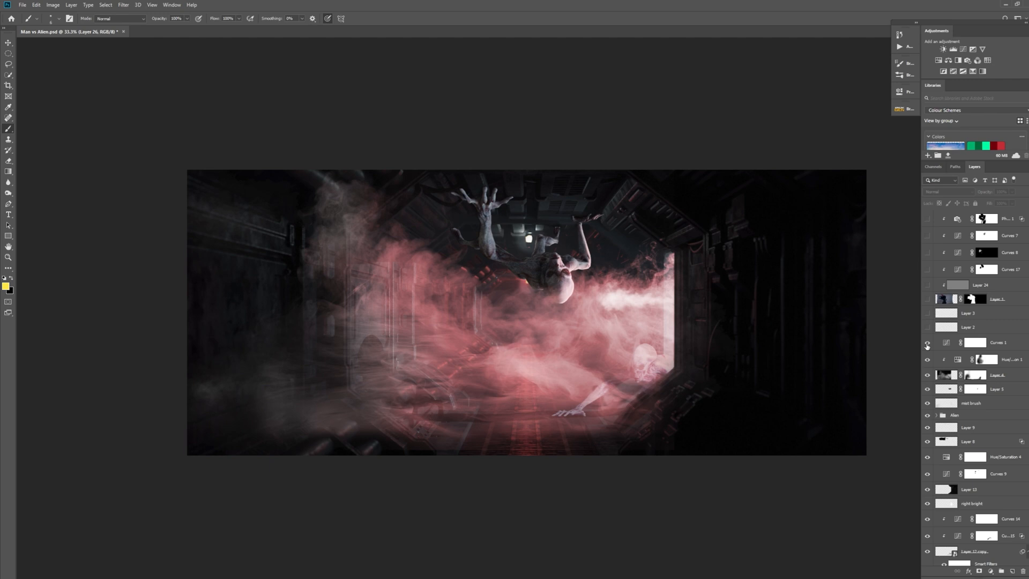
pyautogui.click(927, 343)
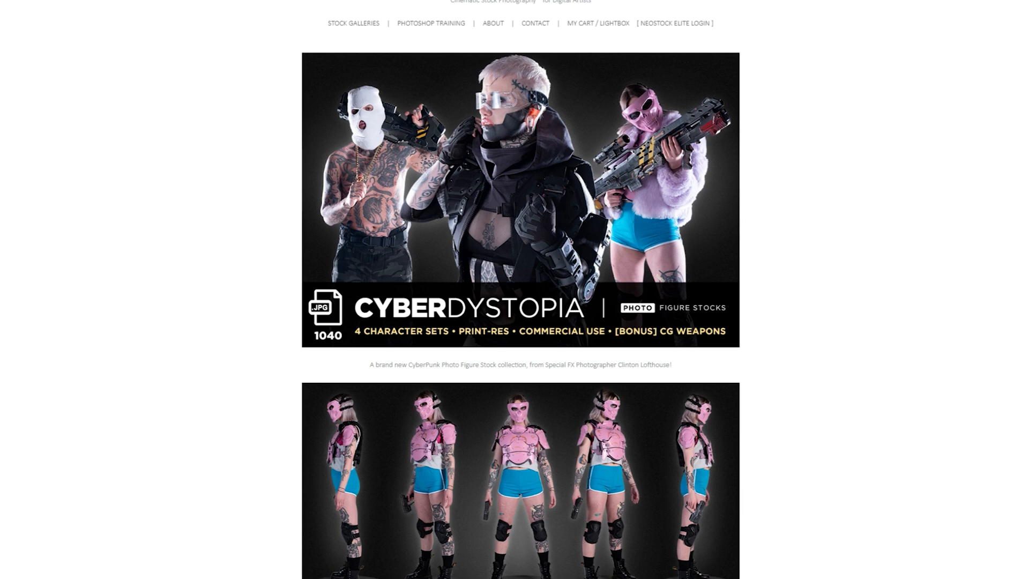
pyautogui.scroll(-3)
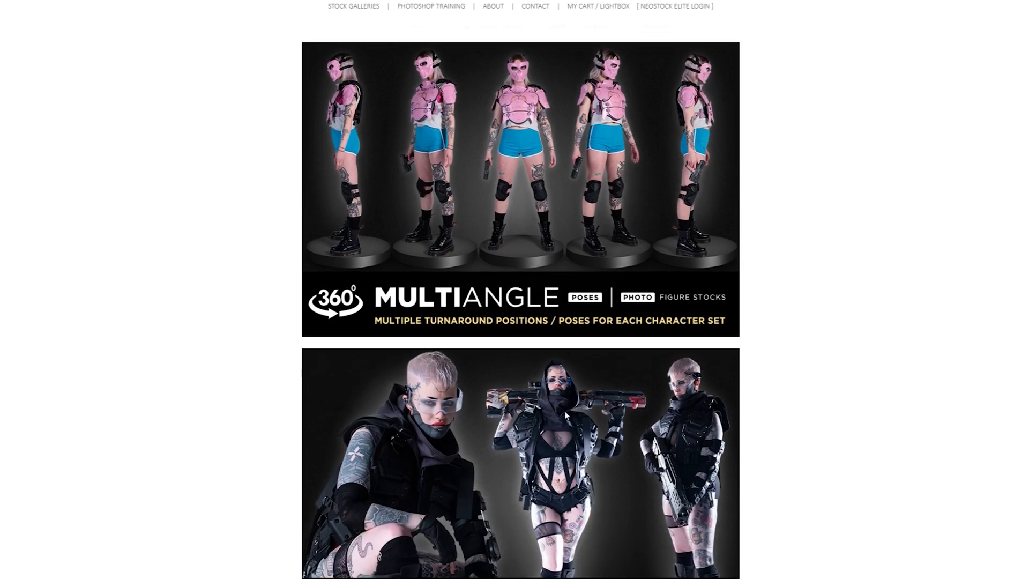
pyautogui.scroll(-3)
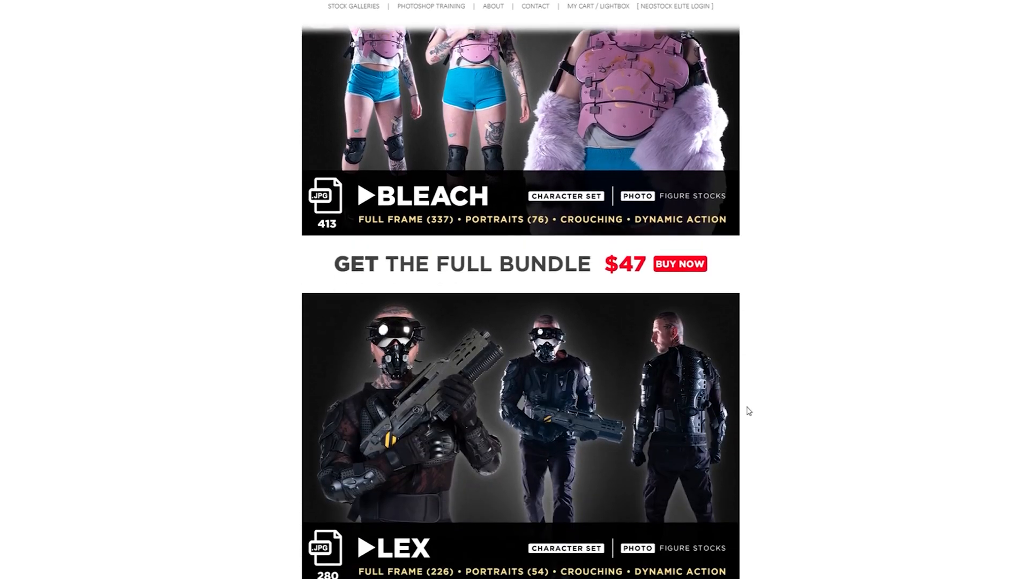
pyautogui.scroll(-3)
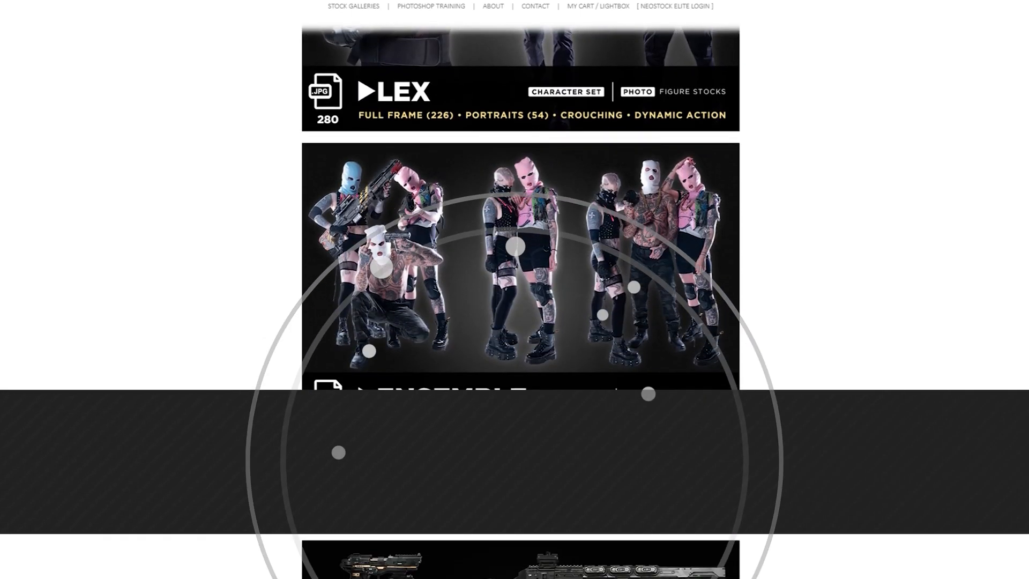
pyautogui.scroll(-3)
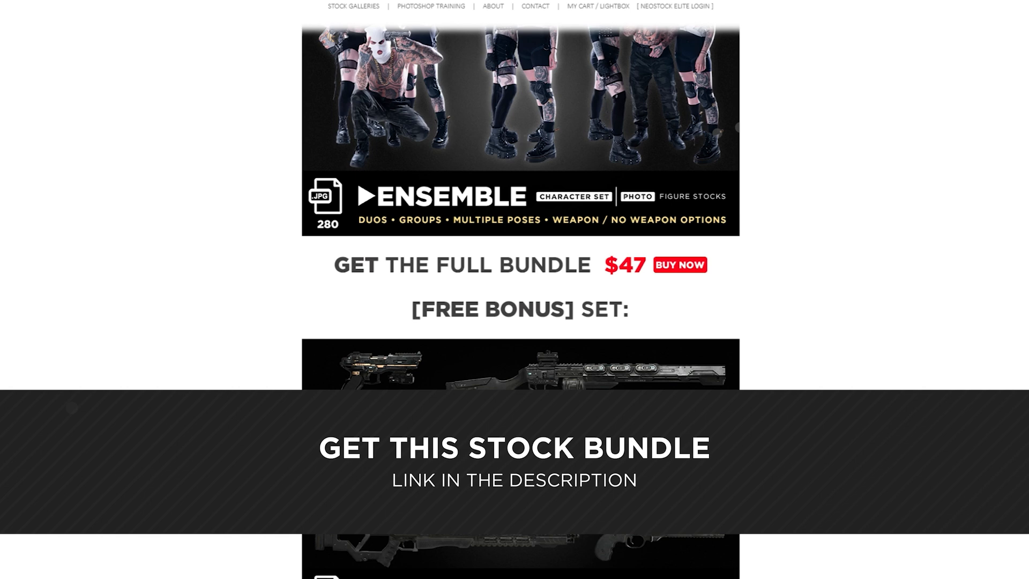
pyautogui.scroll(-3)
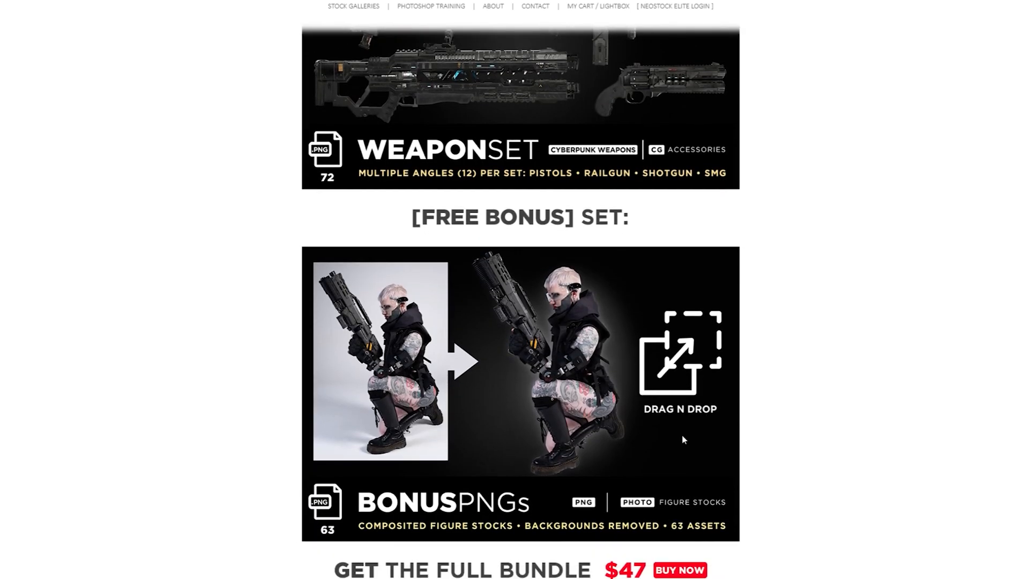
pyautogui.moveTo(688, 430)
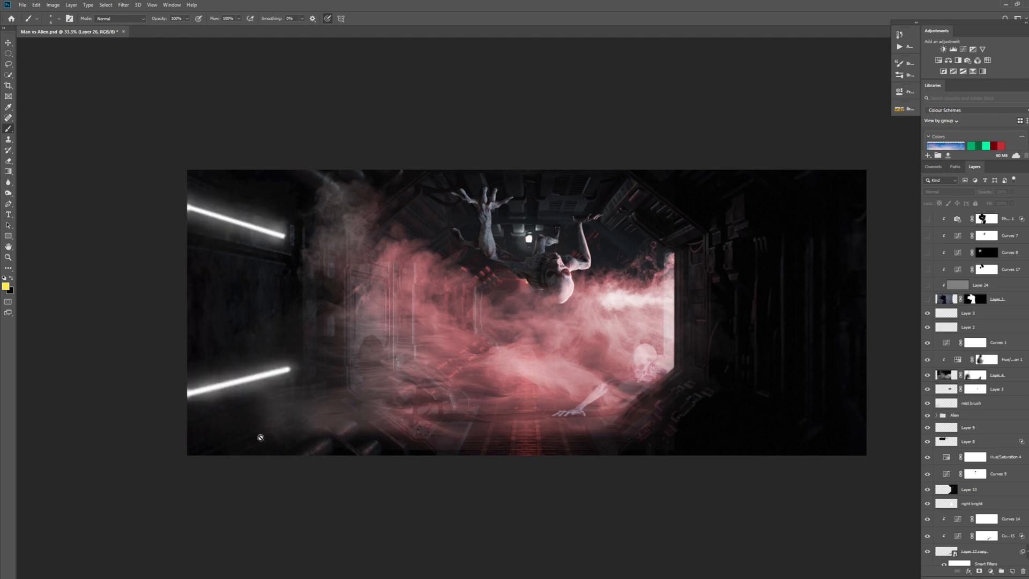
pyautogui.moveTo(255, 305)
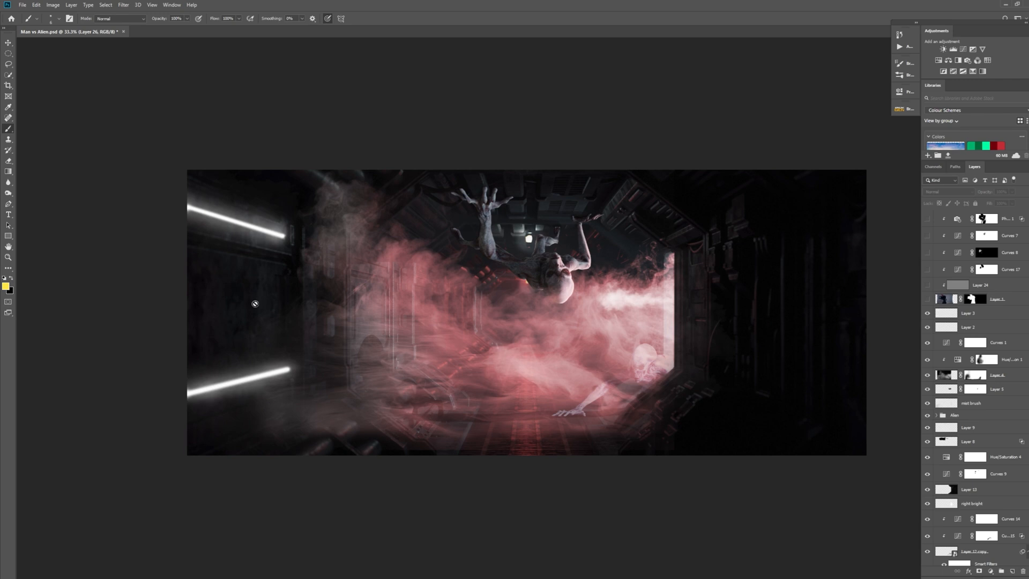
pyautogui.moveTo(742, 357)
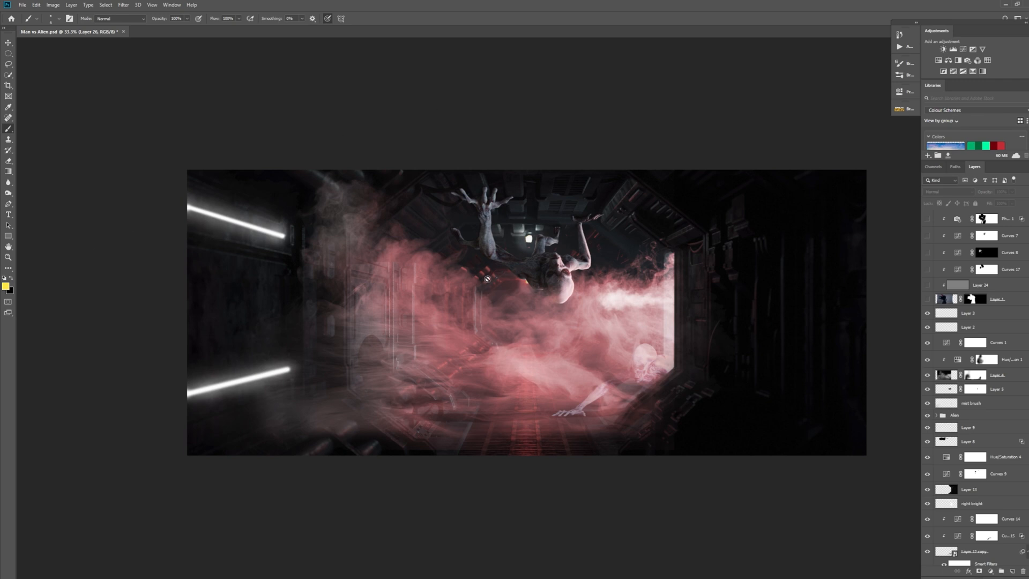
pyautogui.moveTo(350, 390)
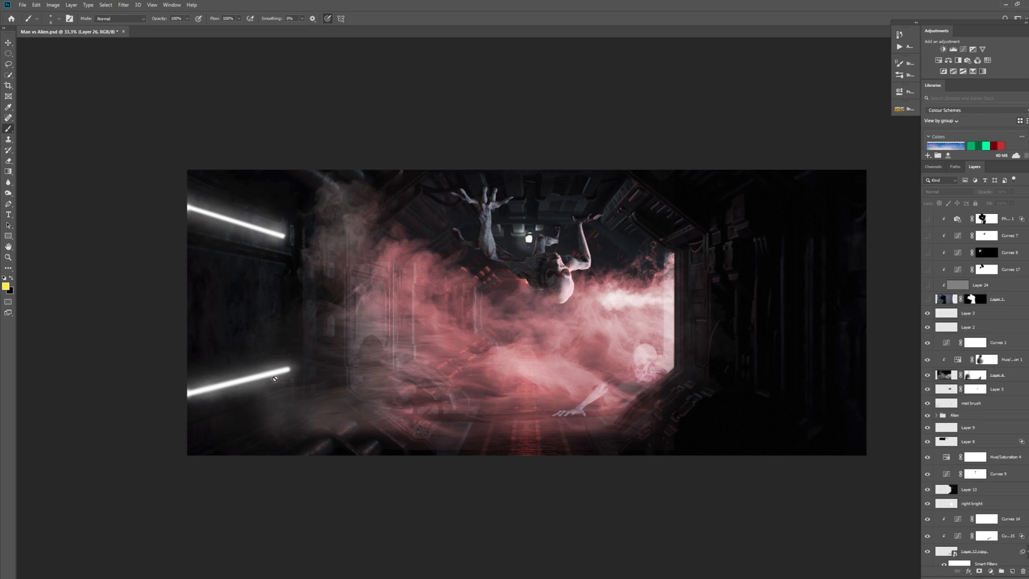
pyautogui.moveTo(280, 369)
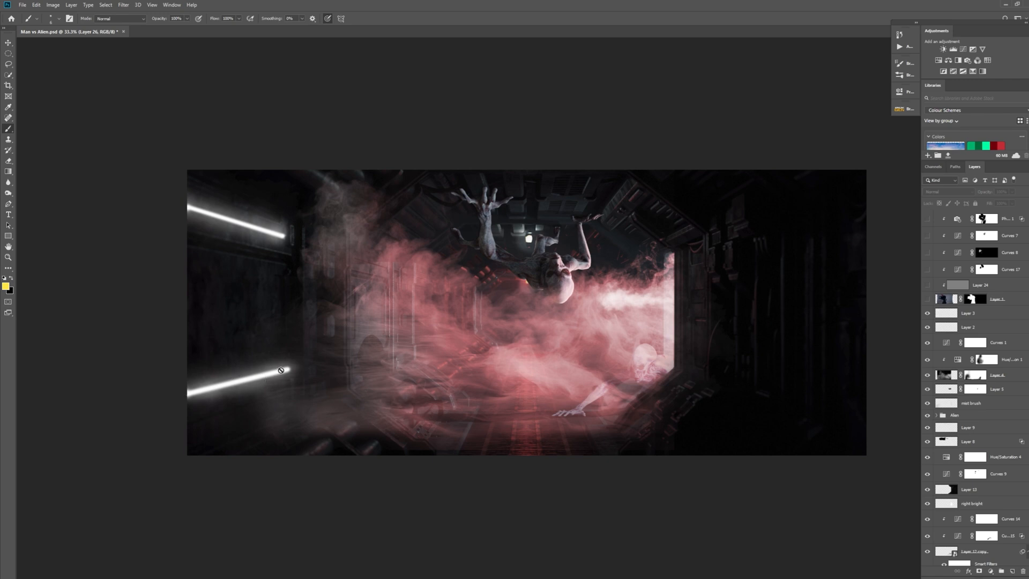
pyautogui.moveTo(378, 365)
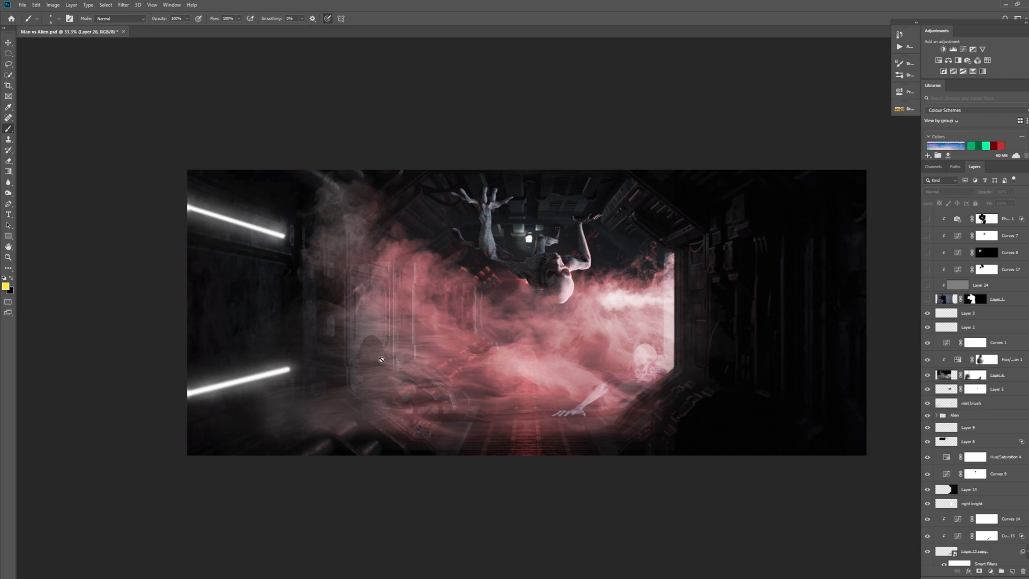
pyautogui.moveTo(162, 405)
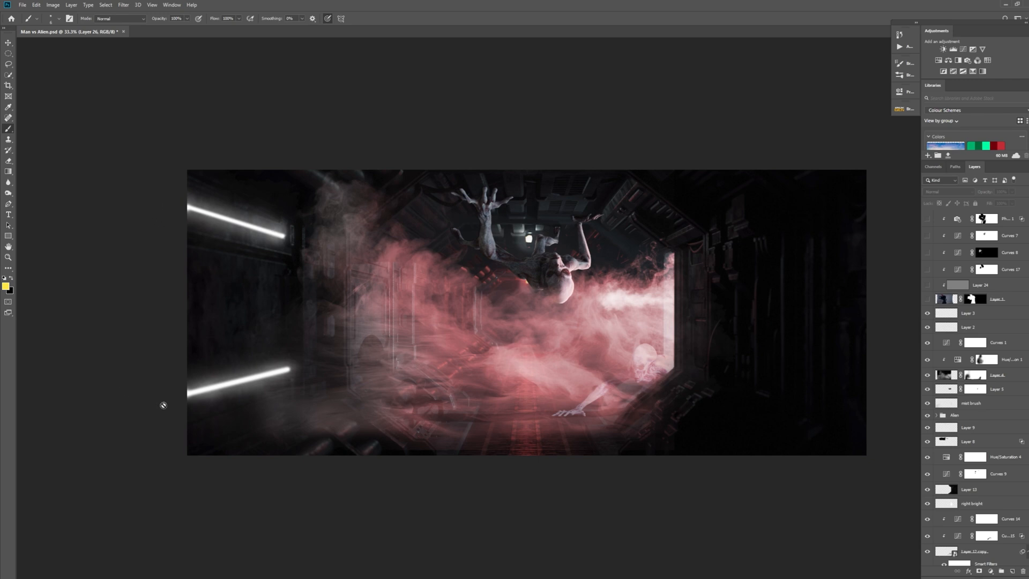
pyautogui.moveTo(482, 398)
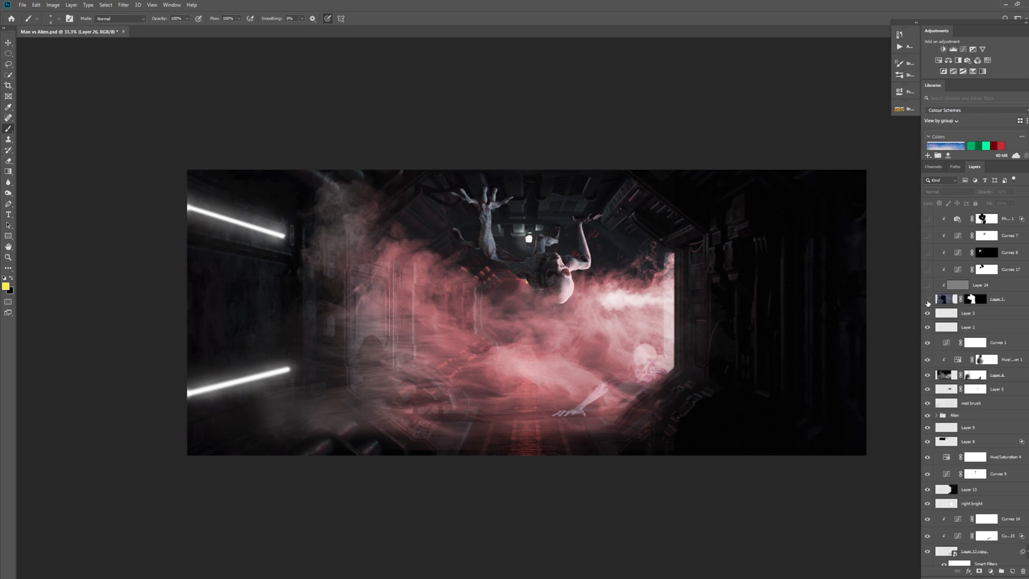
# Step: Show the armed soldier layer and enable his Curves shading
pyautogui.click(927, 299)
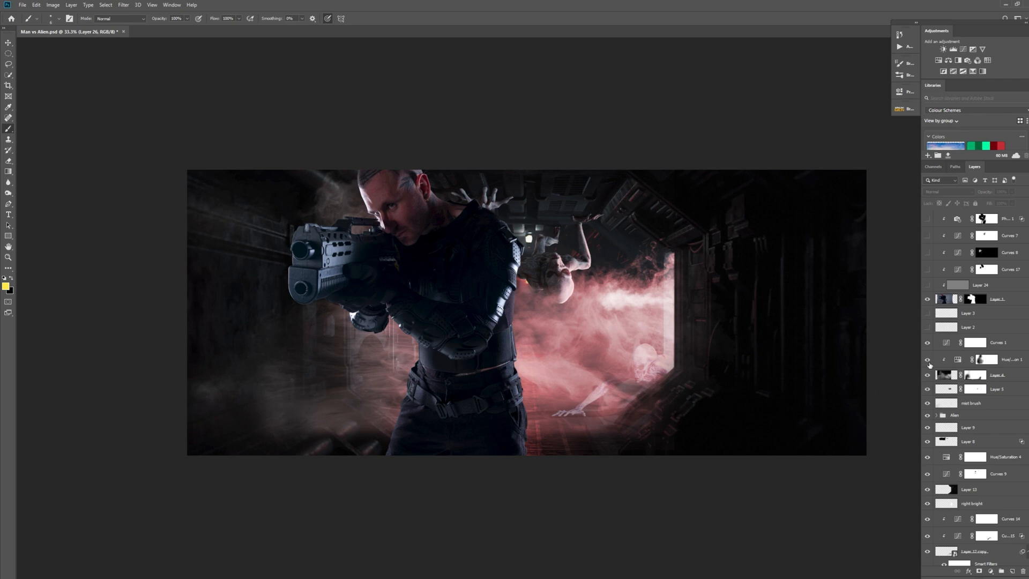
pyautogui.click(927, 313)
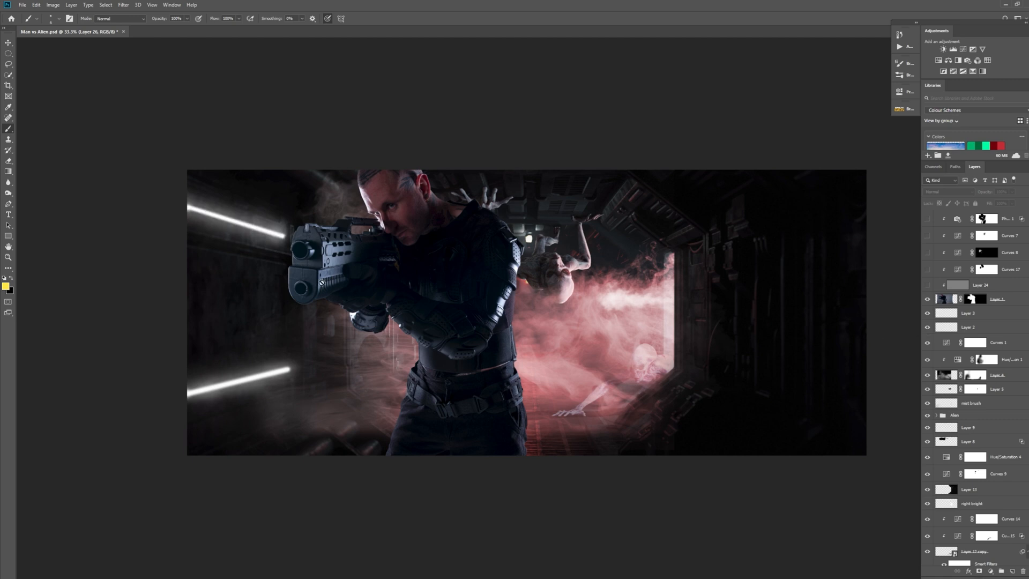
pyautogui.moveTo(373, 211)
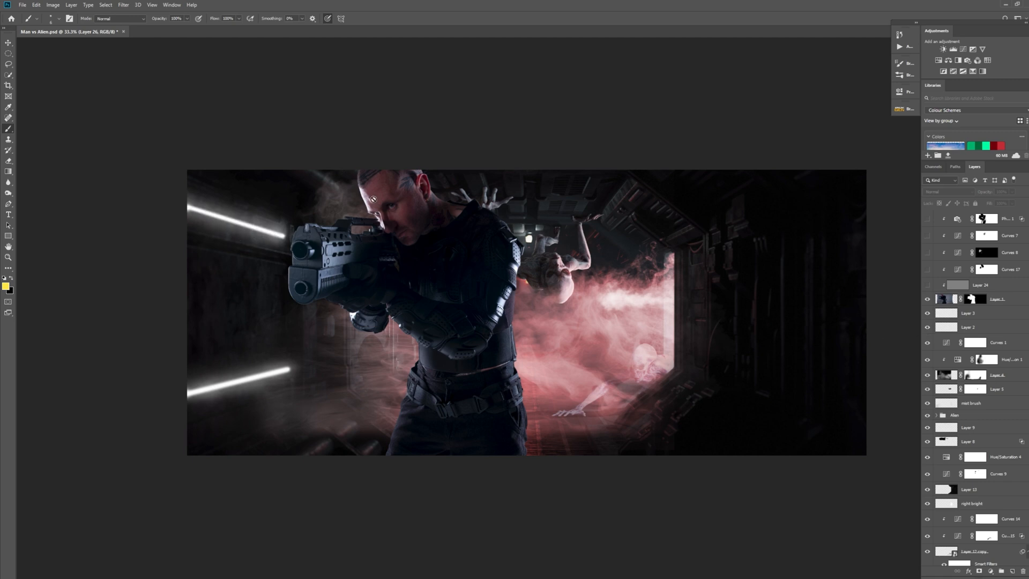
pyautogui.moveTo(390, 254)
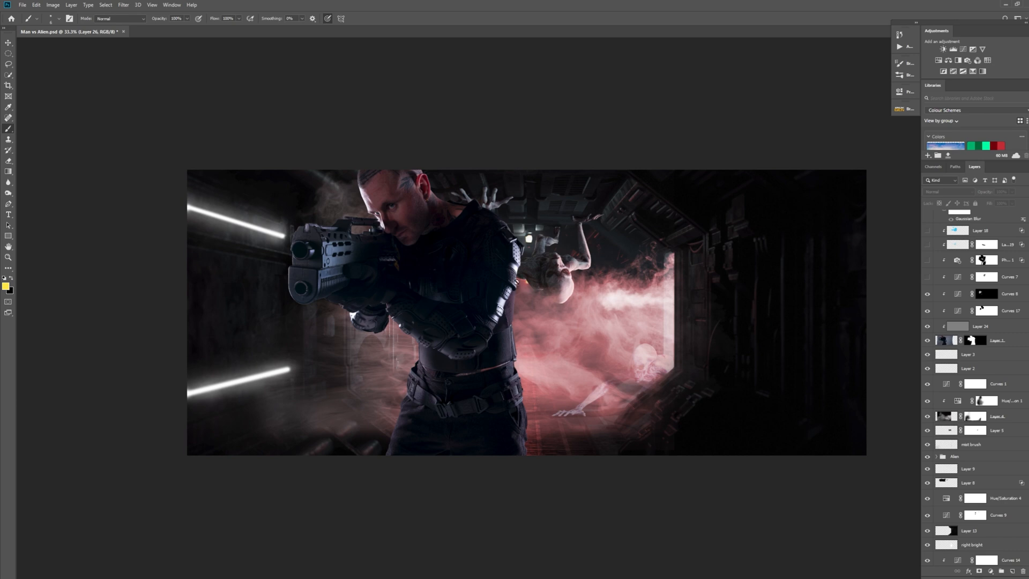
pyautogui.moveTo(688, 375)
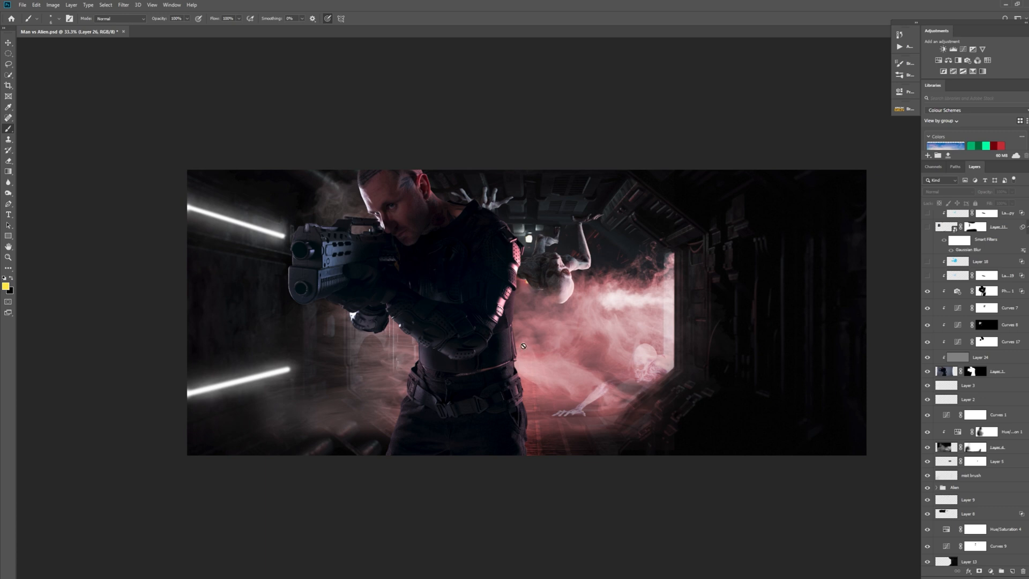
pyautogui.moveTo(748, 251)
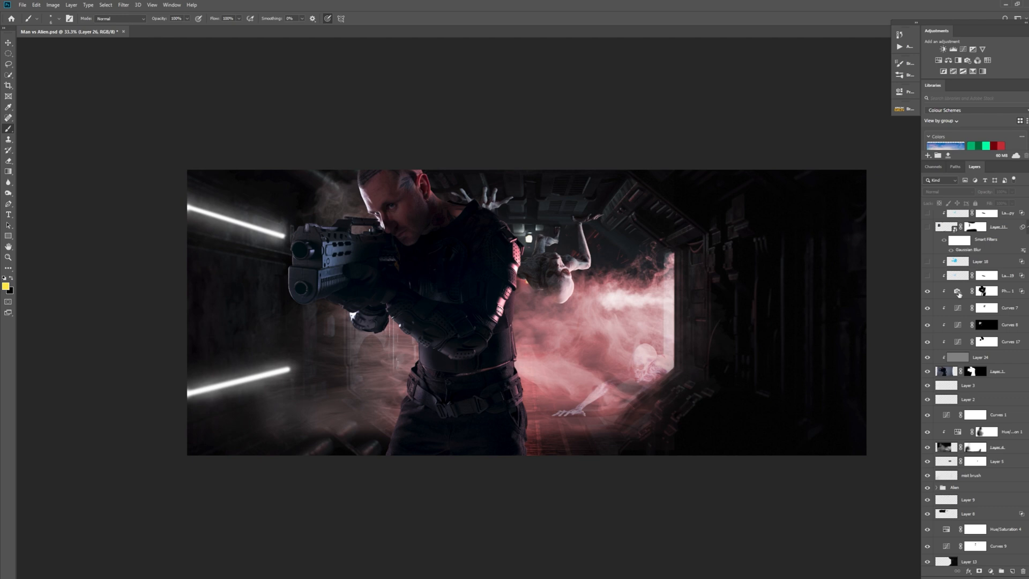
# Step: Review the Photo Filter's red tint in Properties and close the panel
pyautogui.click(957, 291)
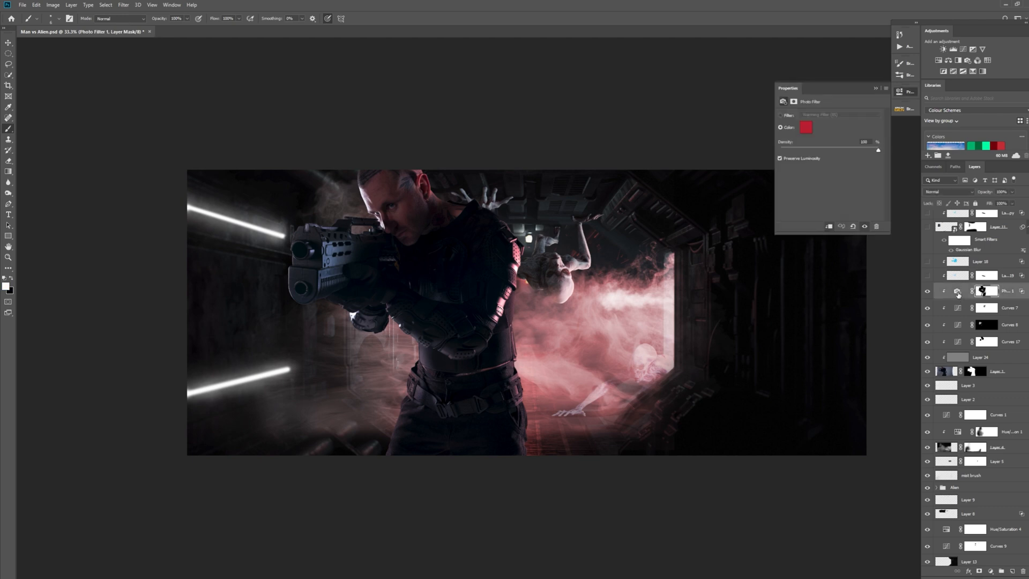
pyautogui.click(883, 88)
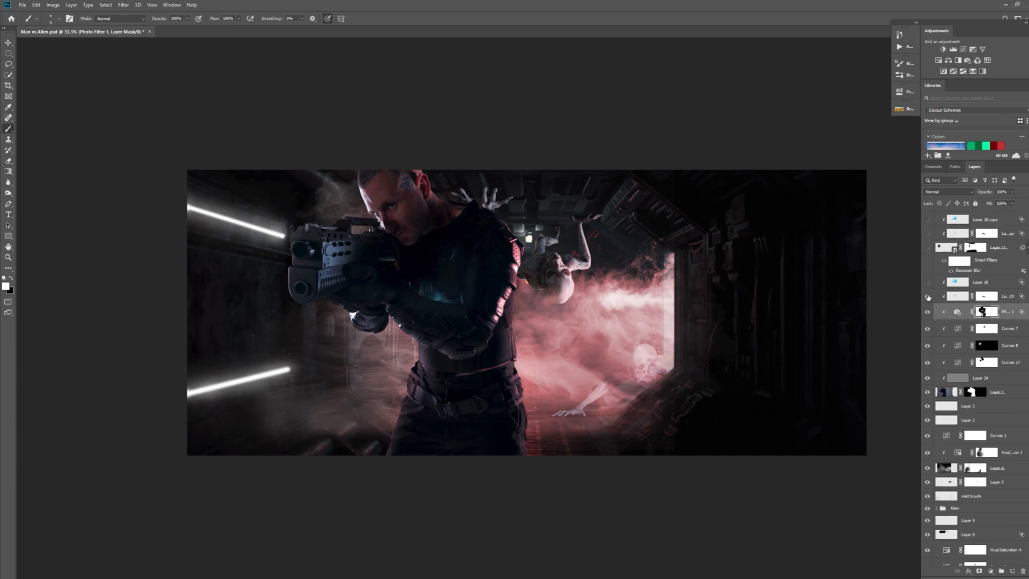
# Step: Add the blue chest glow and the cool highlights on the soldier's gun and face
pyautogui.click(927, 282)
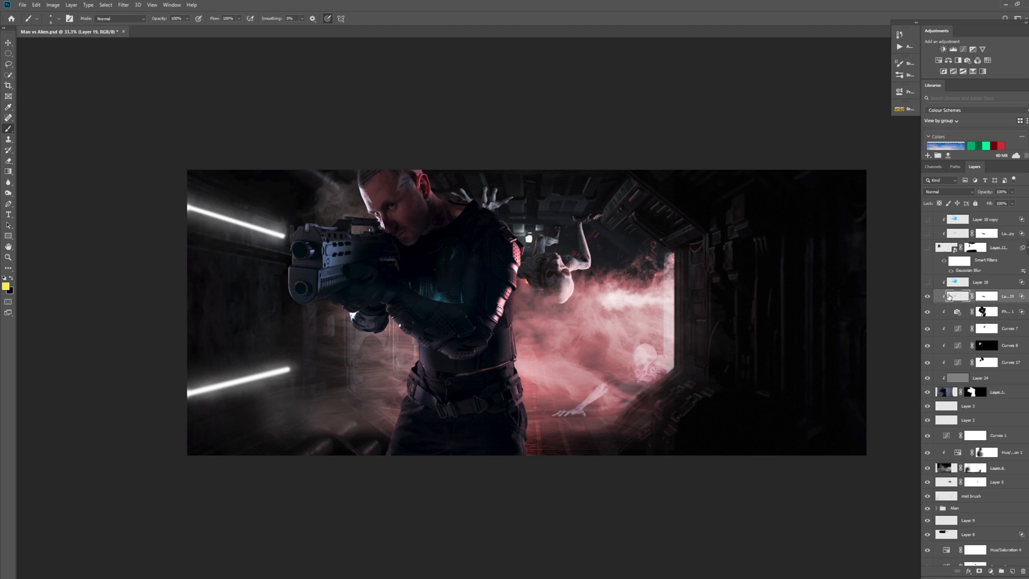
pyautogui.click(956, 297)
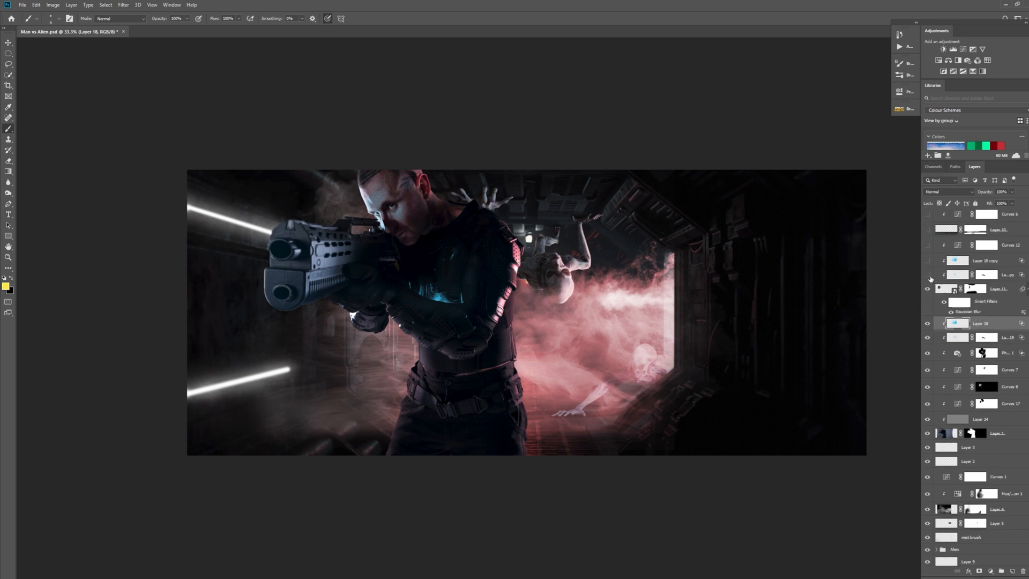
pyautogui.moveTo(927, 275)
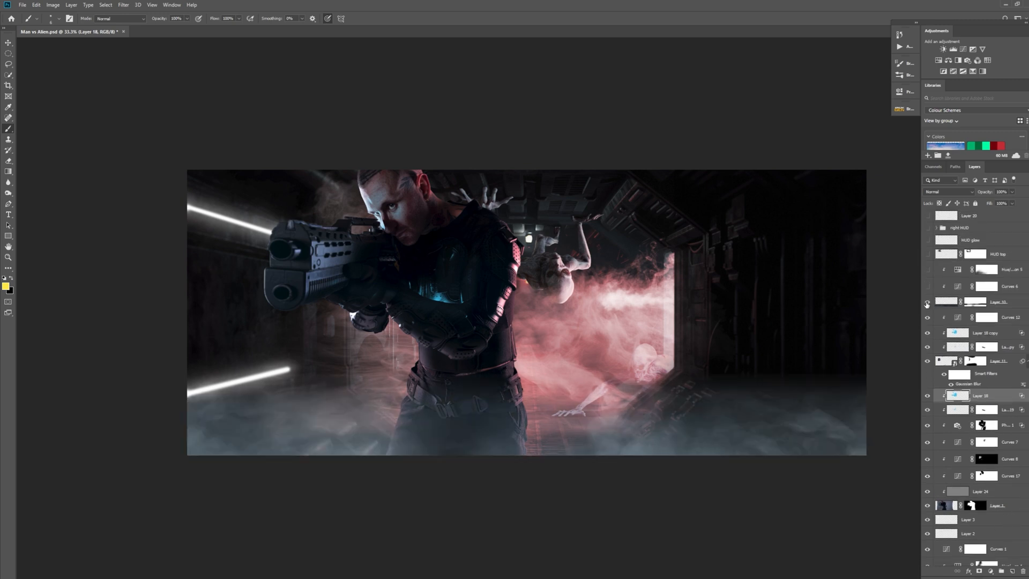
# Step: Enable the Curves adjustment darkening the fog along the corridor floor
pyautogui.click(926, 302)
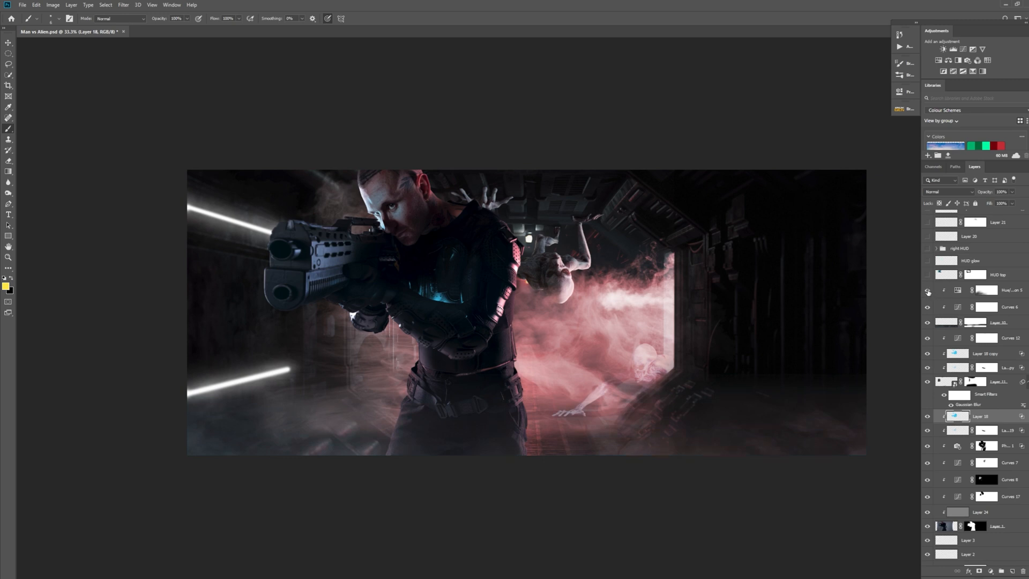
# Step: Review the Hue/Saturation Colorize settings in Properties and close the panel
pyautogui.click(927, 291)
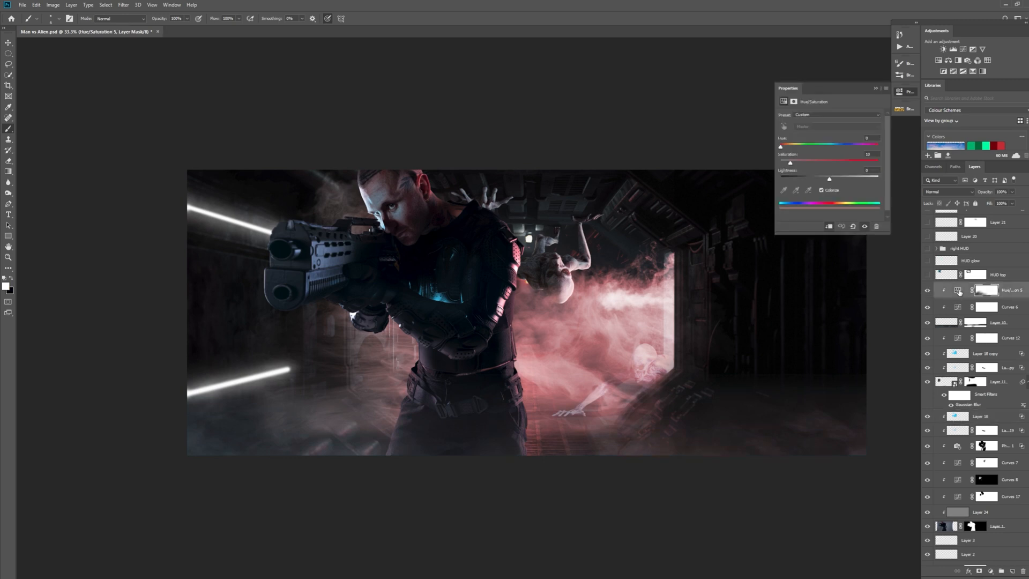
pyautogui.click(875, 88)
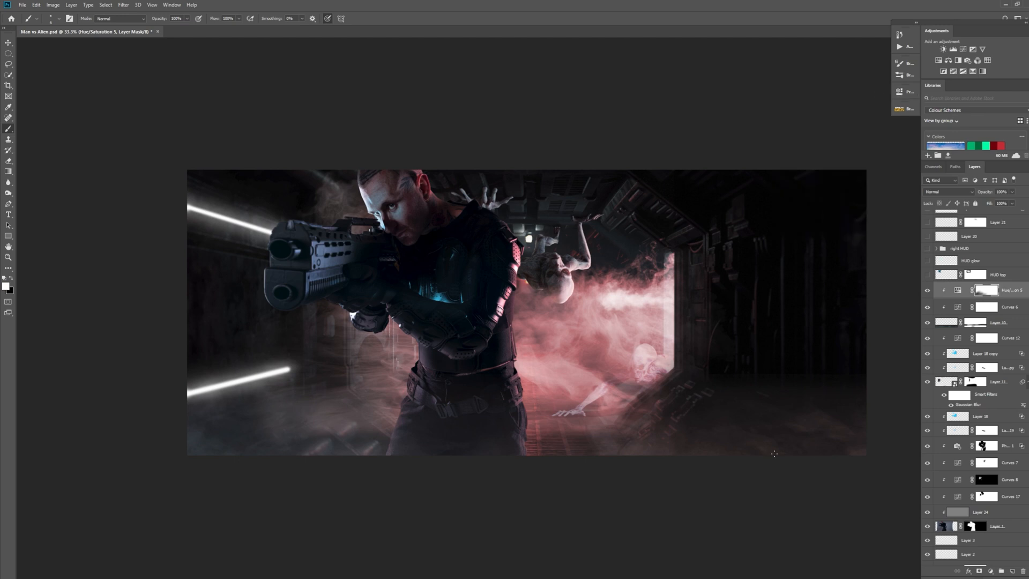
pyautogui.moveTo(603, 458)
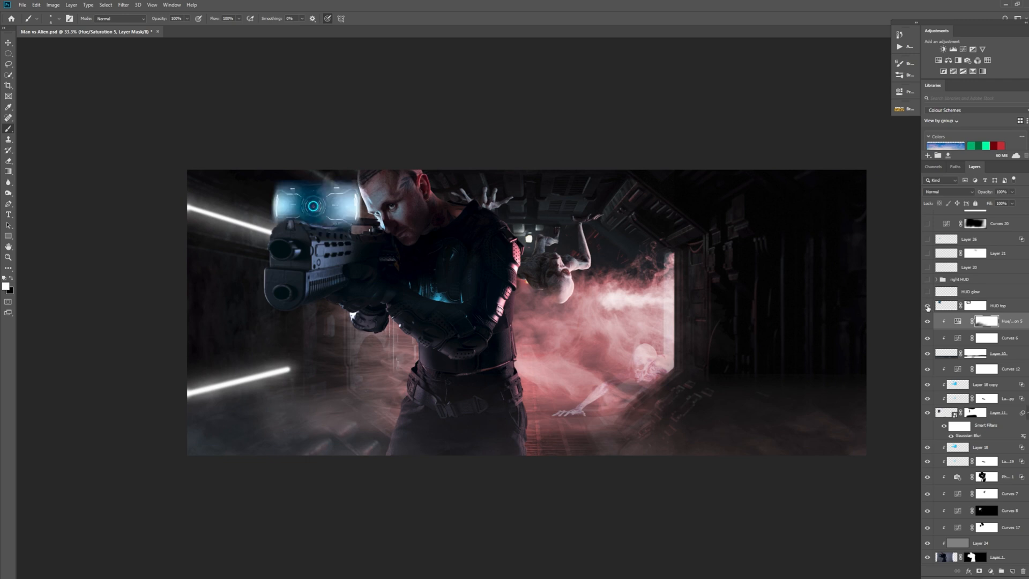
pyautogui.moveTo(927, 306)
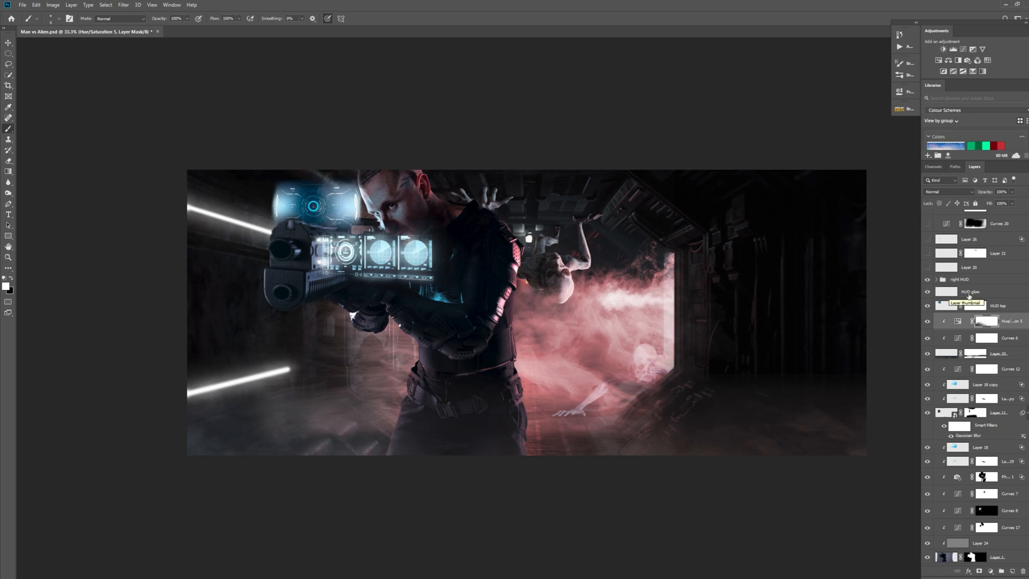
# Step: Reveal the HUD glow layer set to Linear Dodge (Add) so cyan light spills over the gun
pyautogui.click(969, 292)
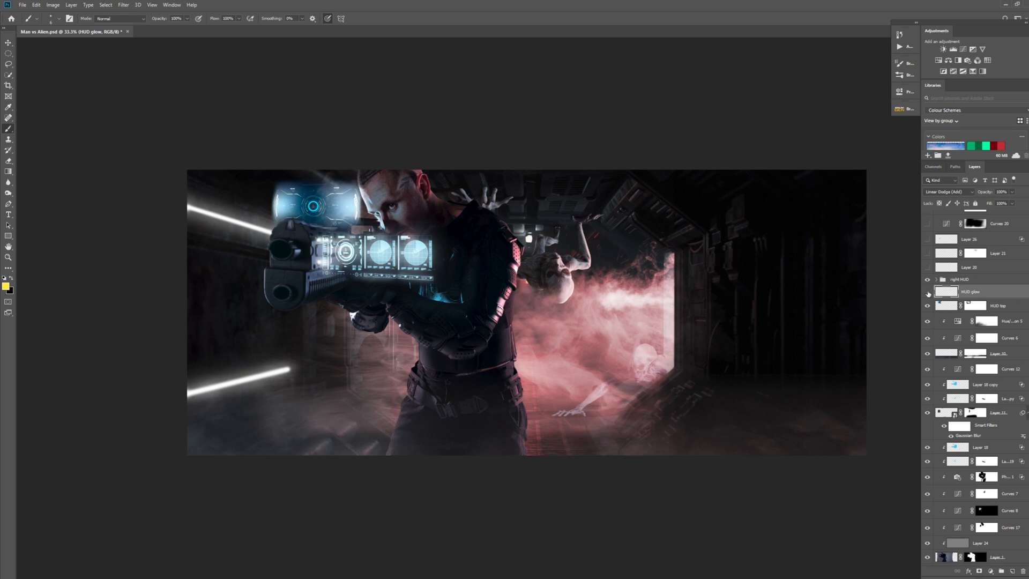
pyautogui.click(927, 291)
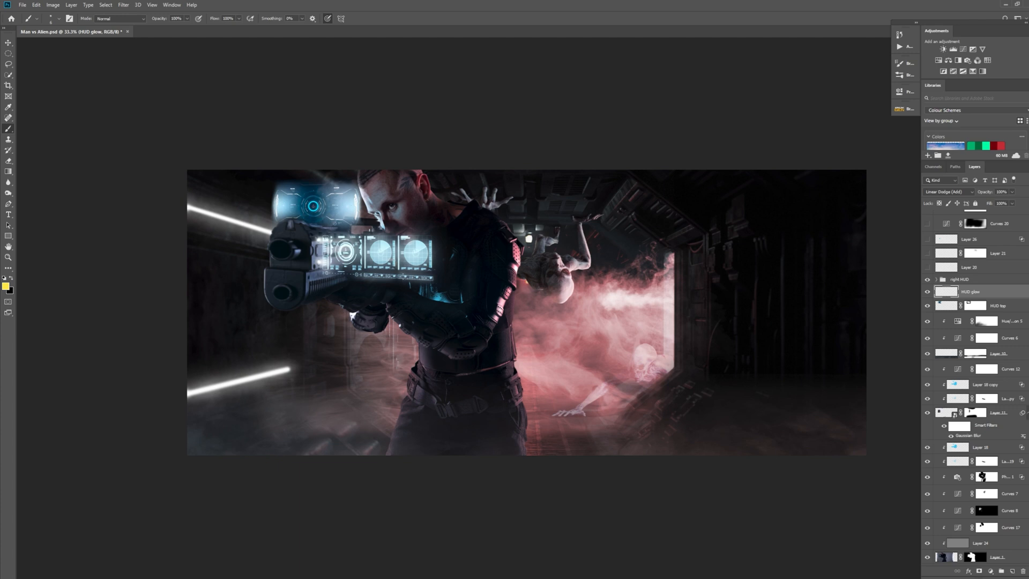
pyautogui.moveTo(1011, 309)
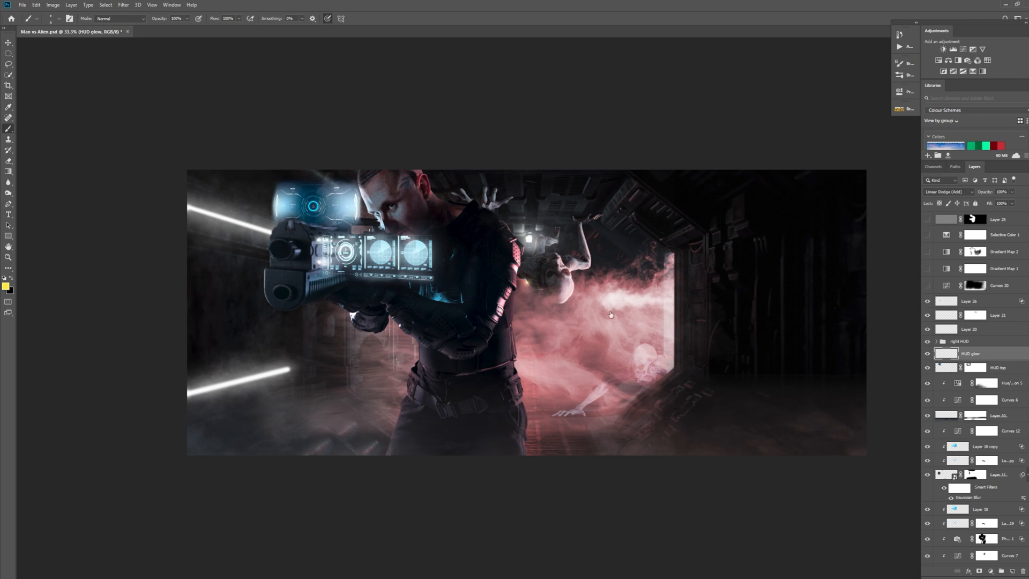
pyautogui.moveTo(904, 379)
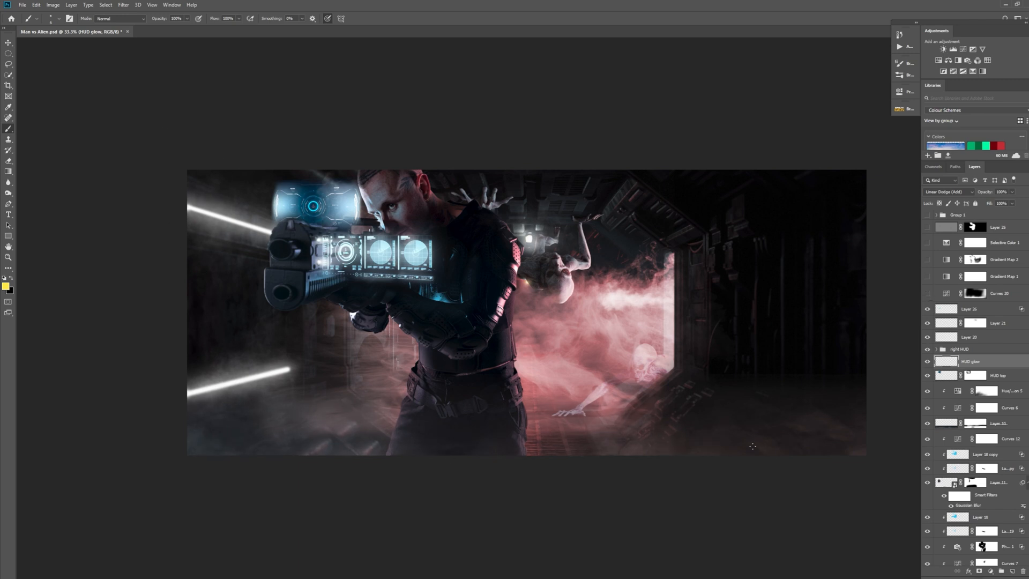
pyautogui.moveTo(846, 471)
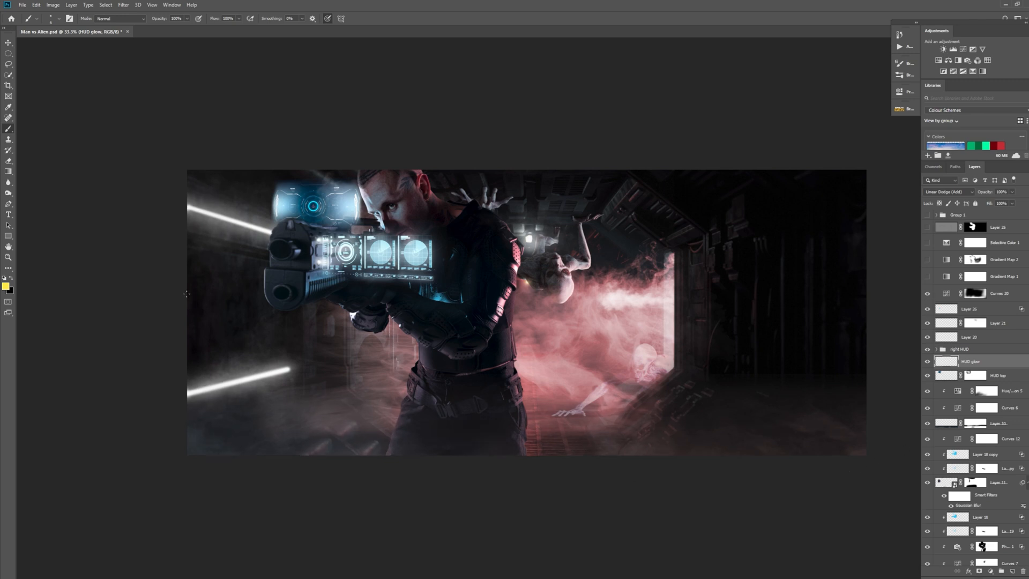
pyautogui.moveTo(476, 424)
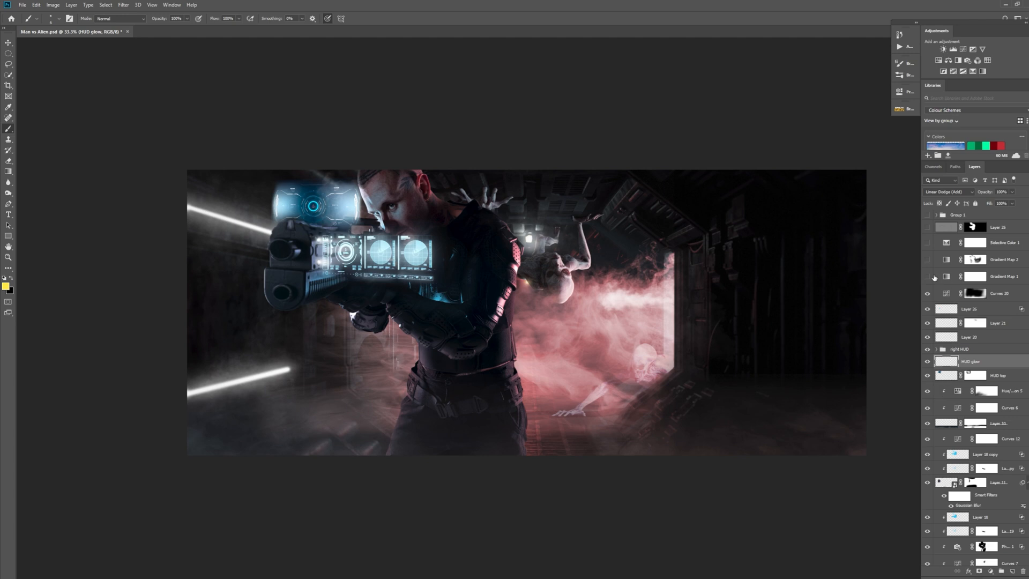
# Step: Enable Gradient Map 1 to push the composite toward a muted magenta grade
pyautogui.click(927, 277)
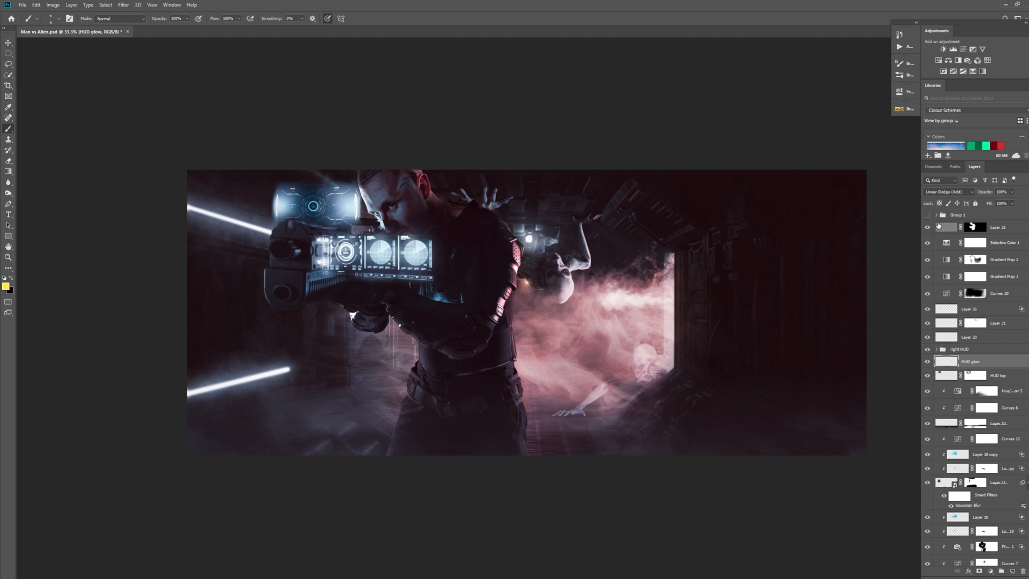
pyautogui.moveTo(945, 227)
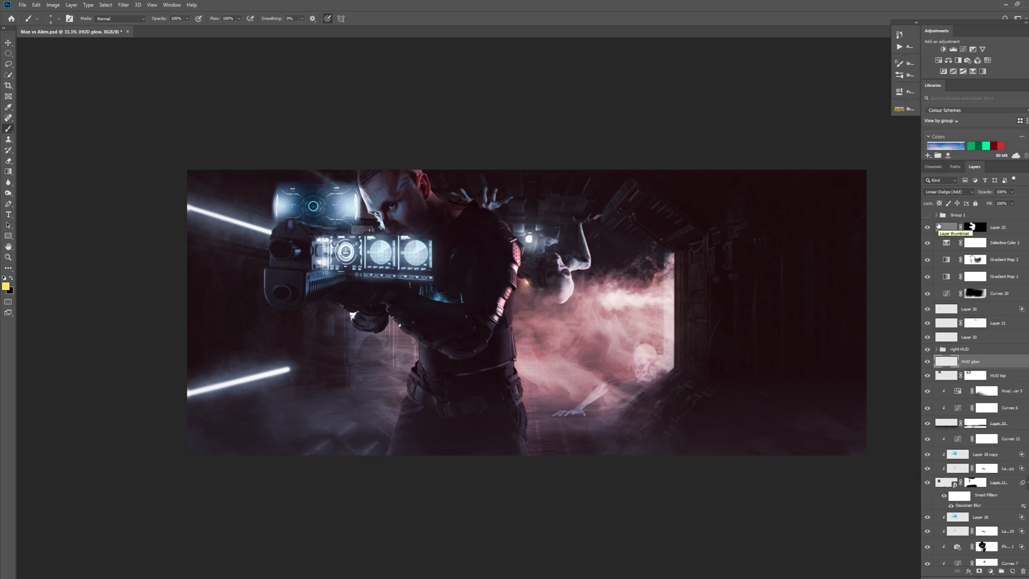